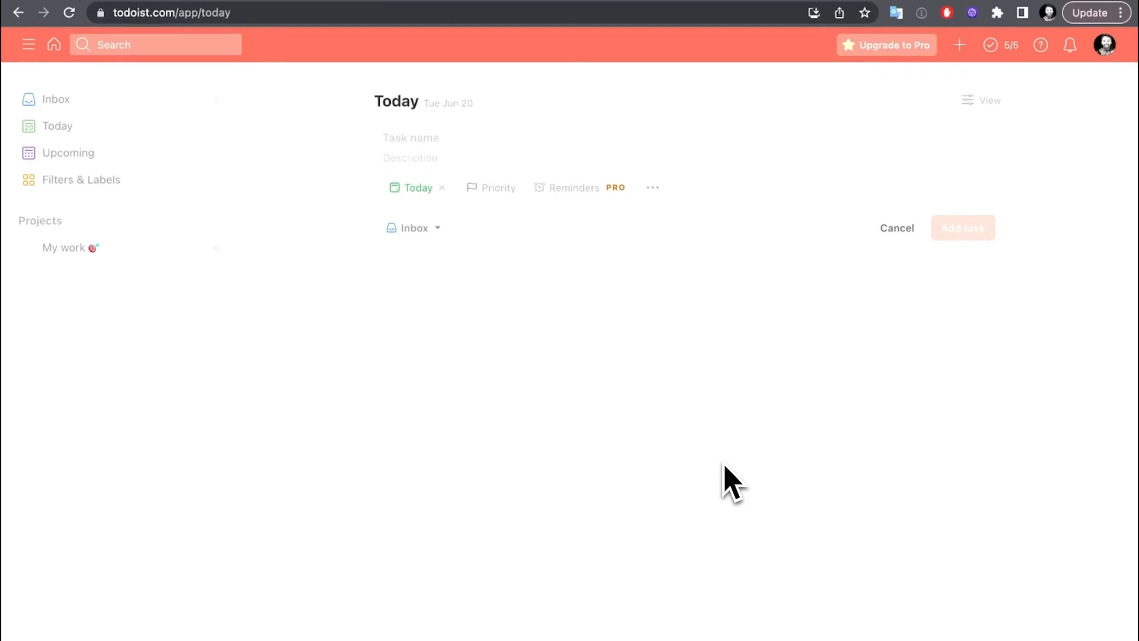
Create a 'Record new workflow video' task in Todoist's Today view, then switch to Reflect
click(508, 5)
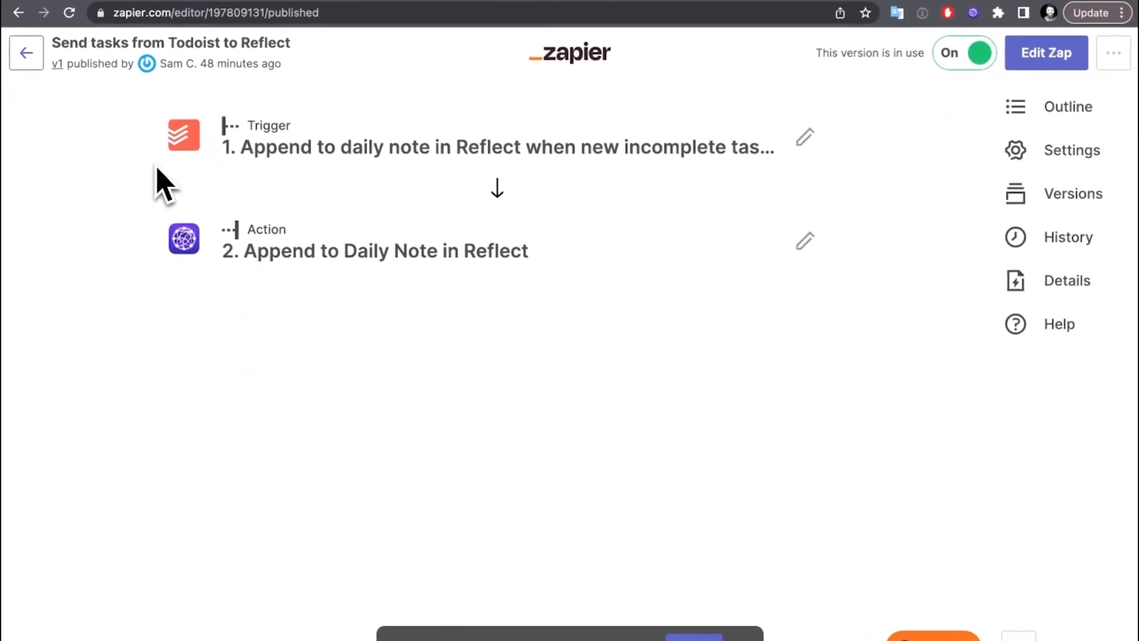
mouse_move(187, 294)
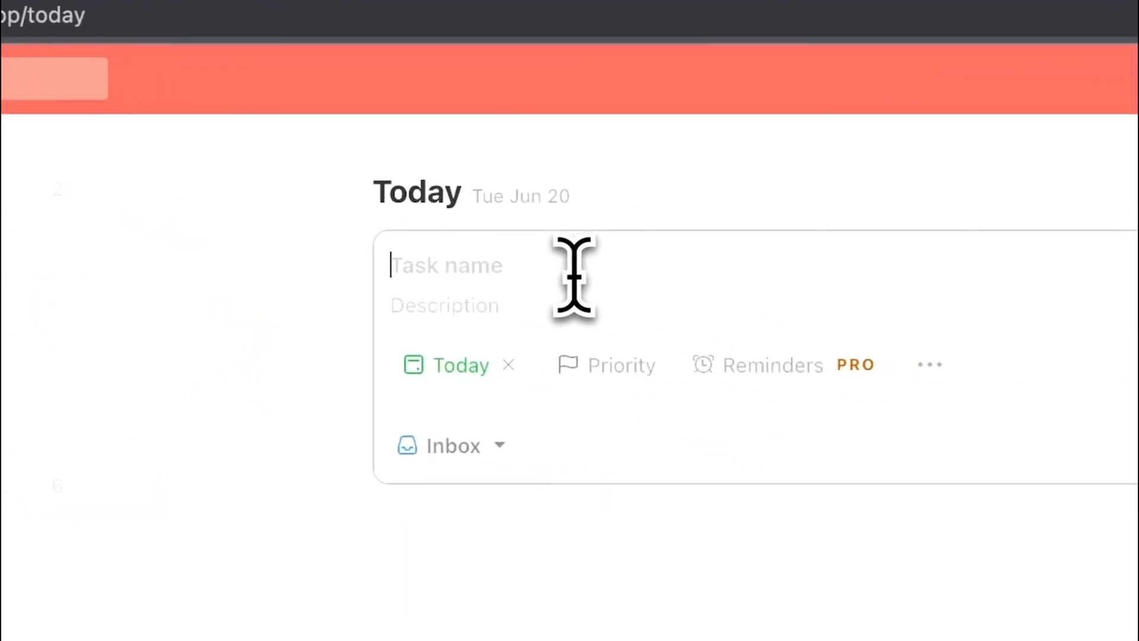
text(Record new work)
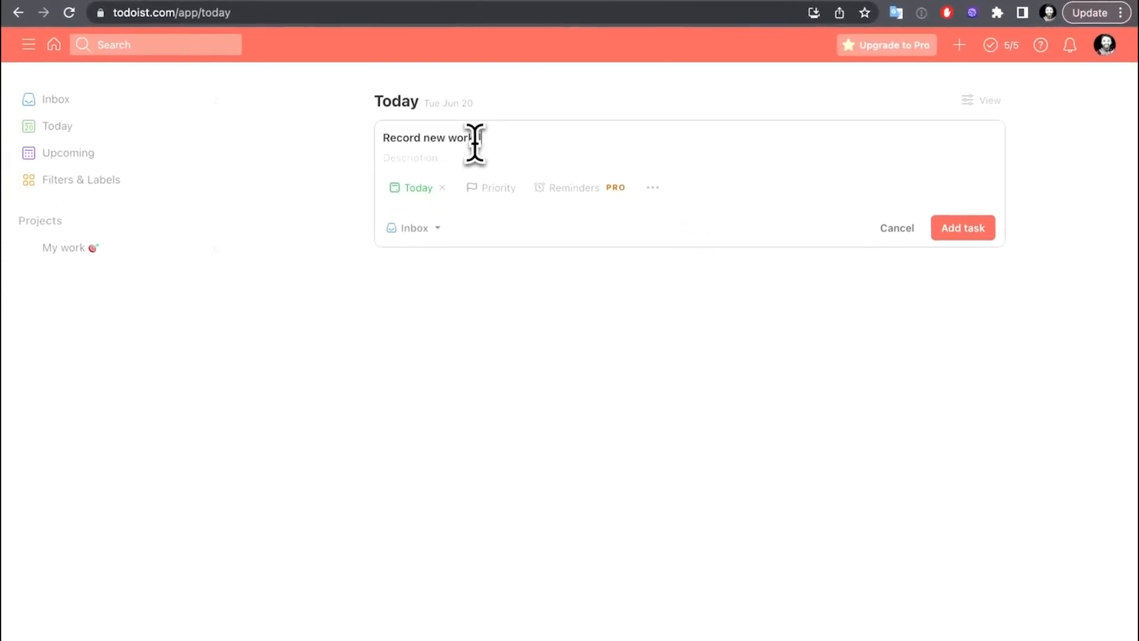
click(962, 227)
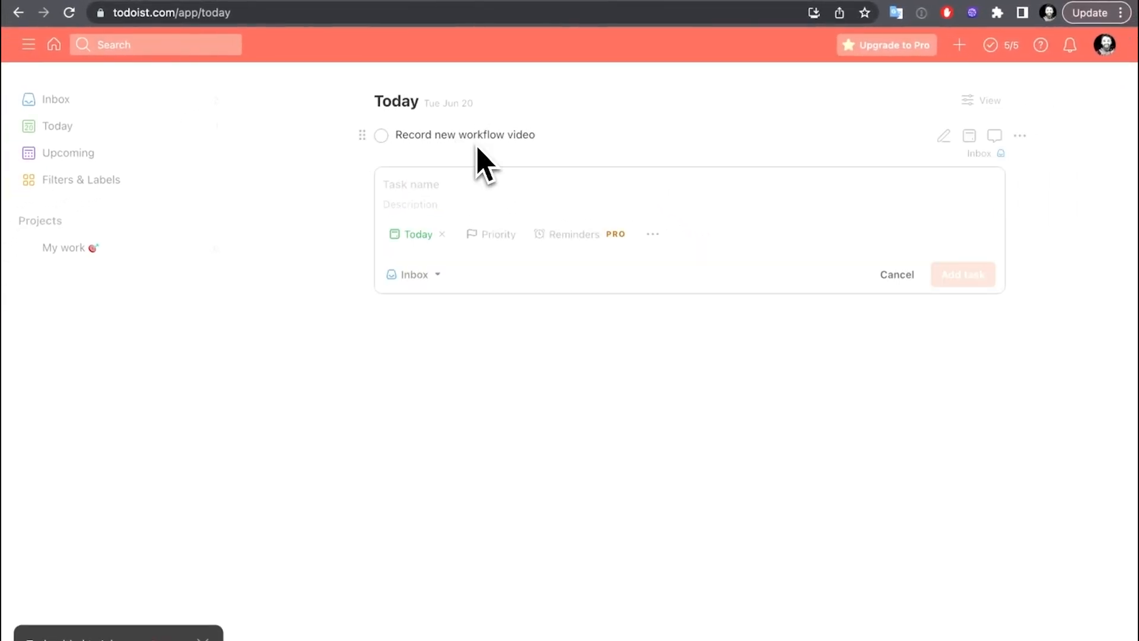
click(341, 6)
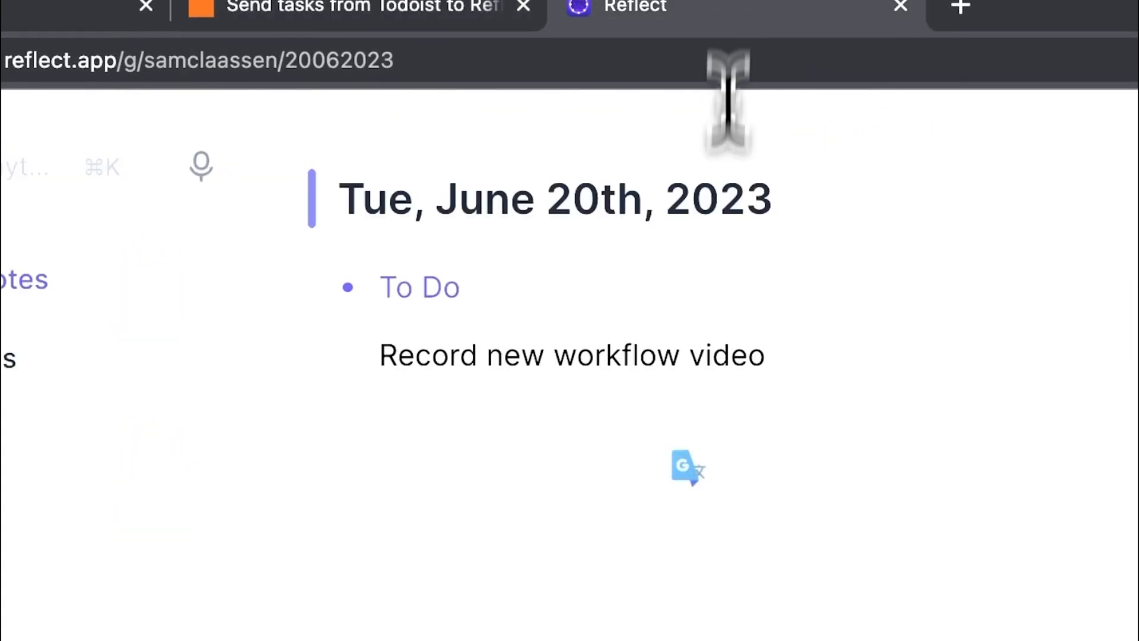
View the June 20th Reflect daily note showing 'Record new workflow video' under To Do
click(519, 356)
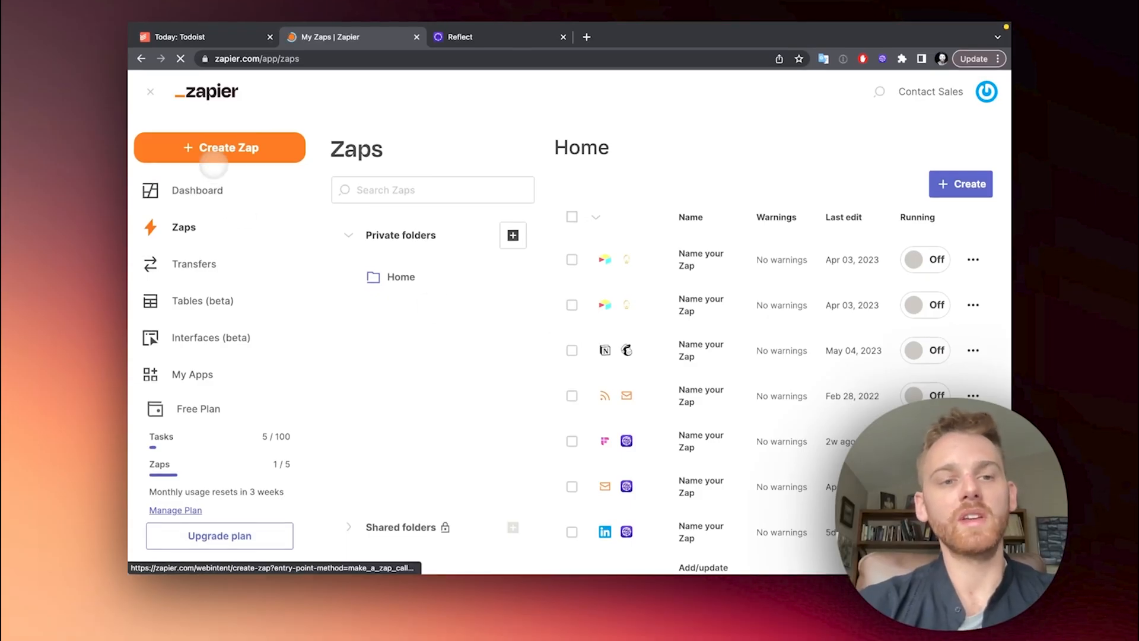
Create a new Zap and pick Todoist, found by searching 'todi', as the trigger app
click(219, 147)
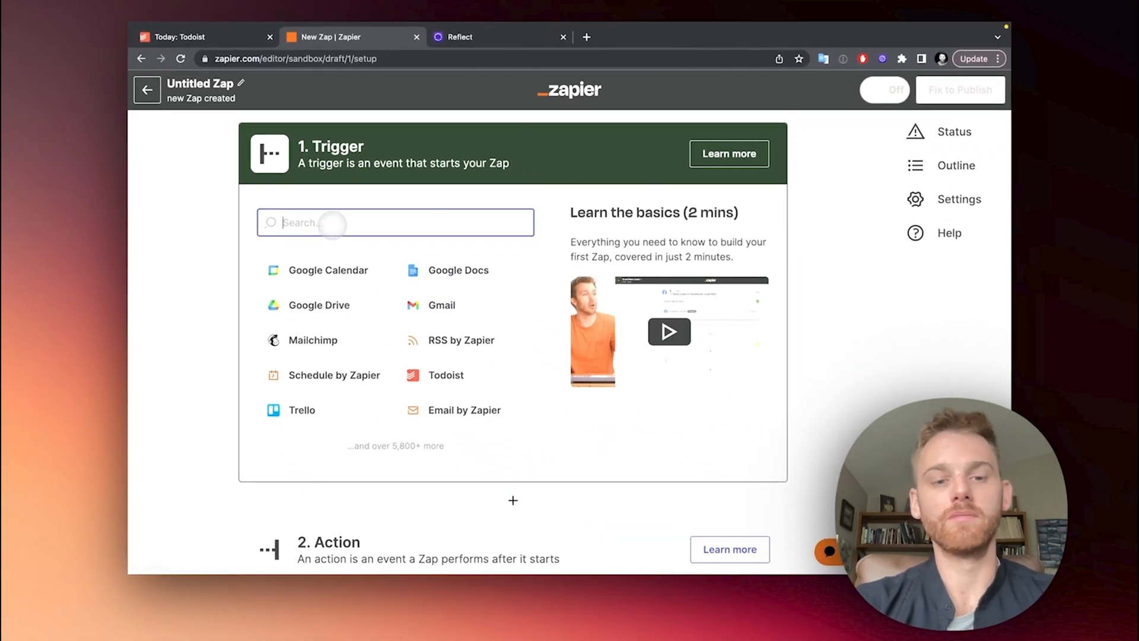
text(todi)
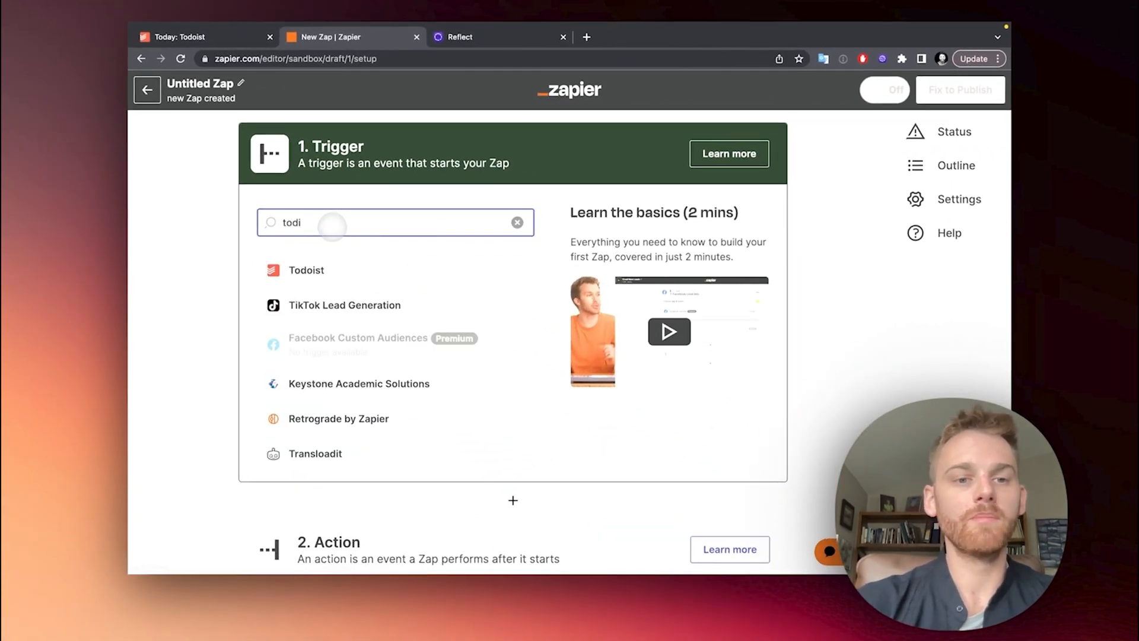
click(306, 271)
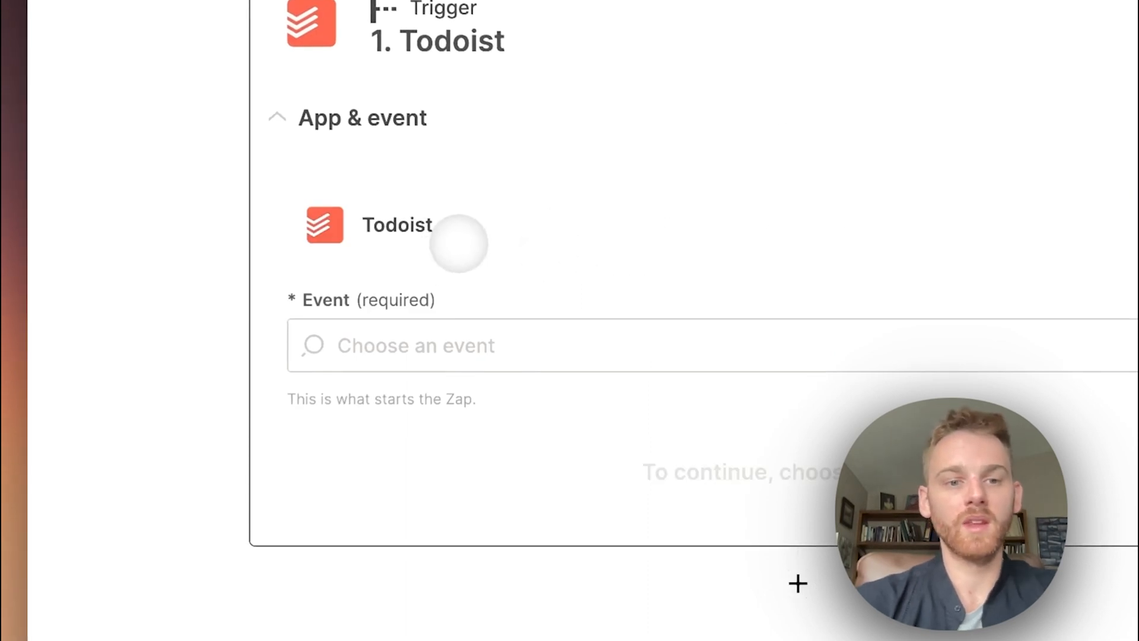
Choose New Incomplete Task, keep the connected Todoist account, and set the project to Inbox
click(509, 346)
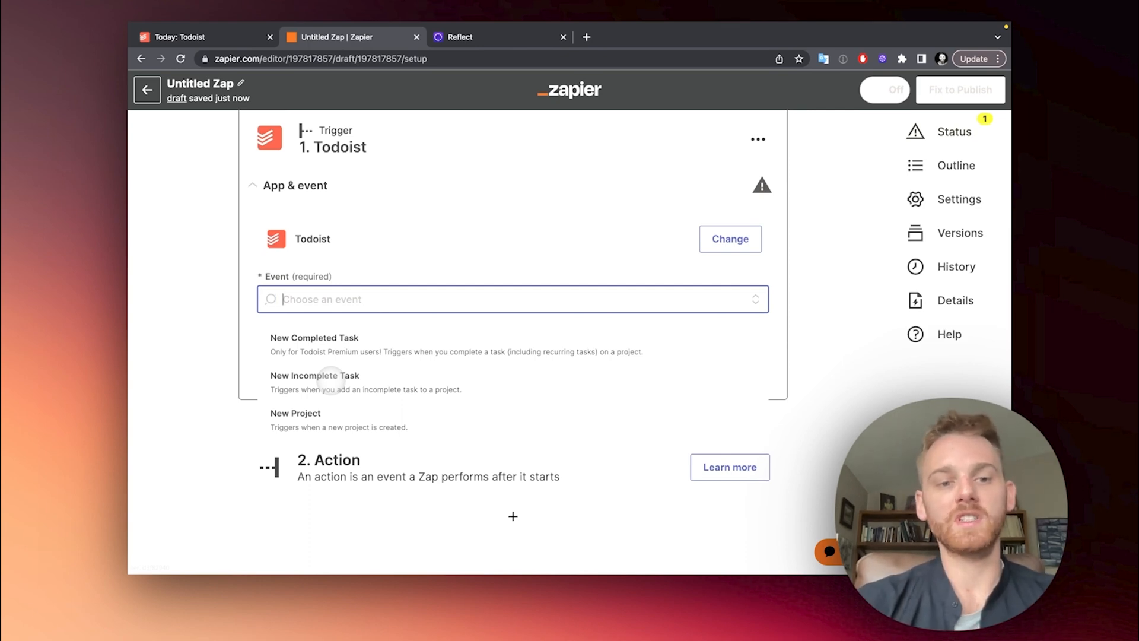
click(315, 381)
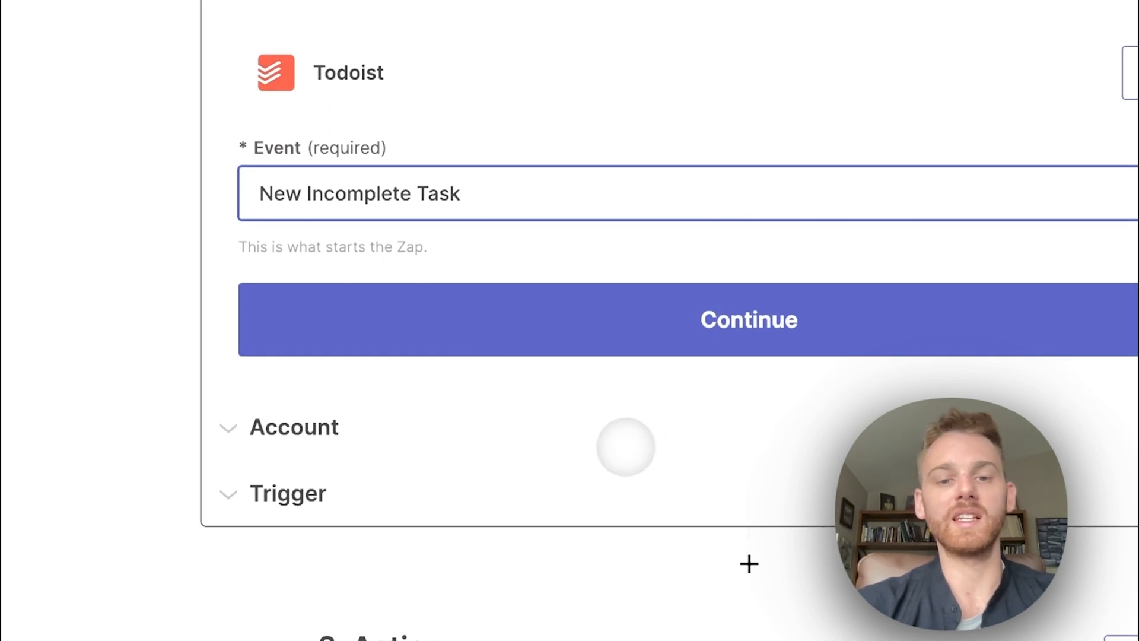
click(747, 320)
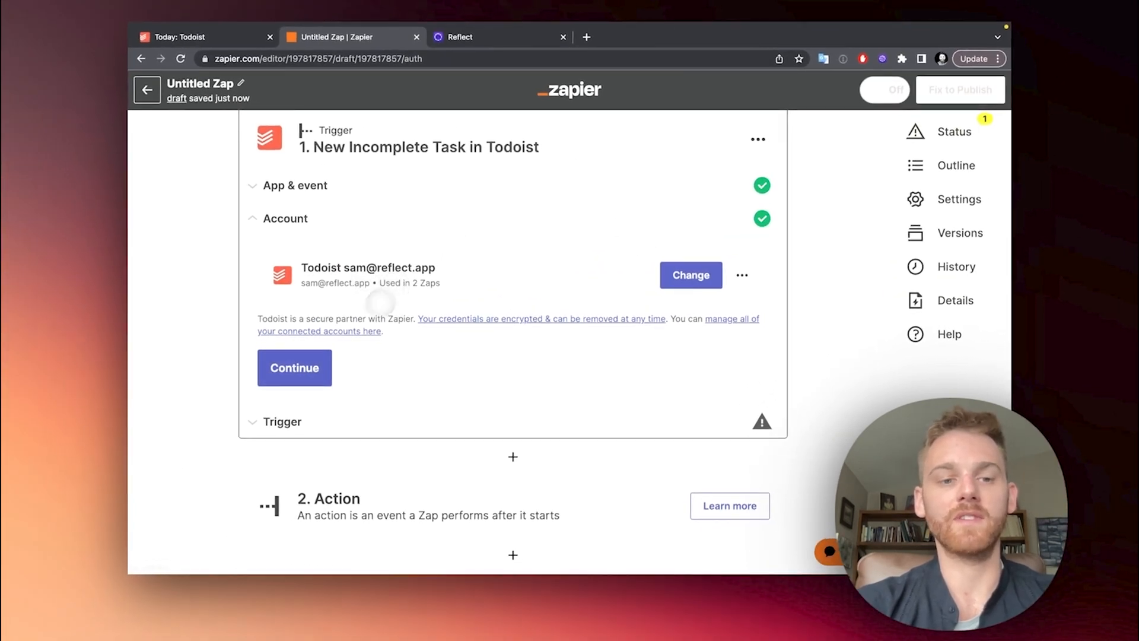
click(293, 368)
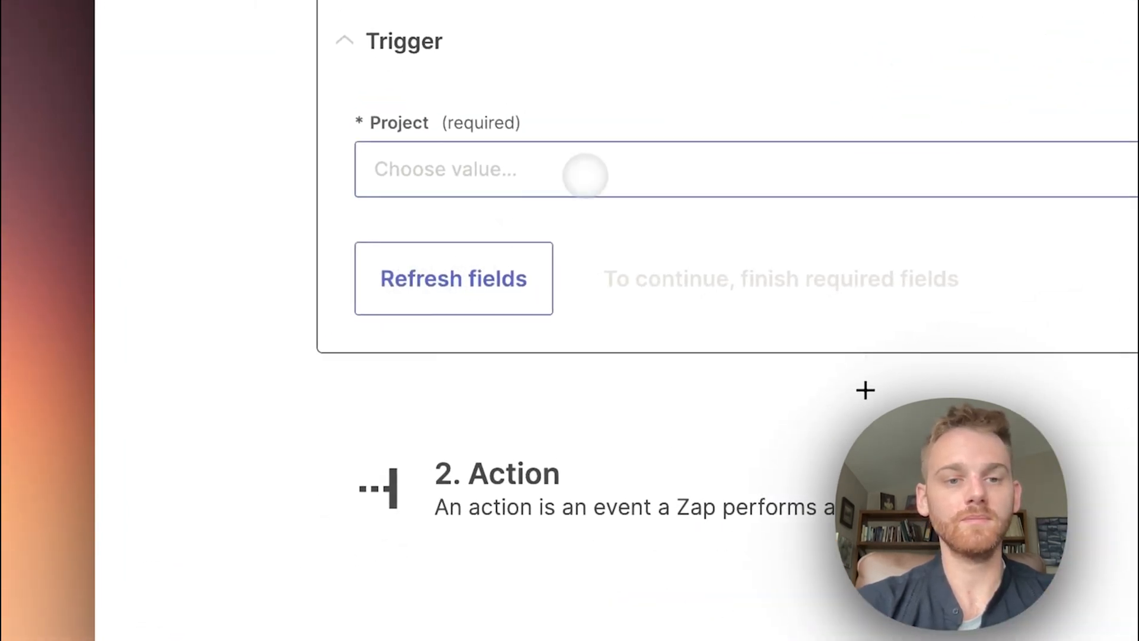
click(508, 170)
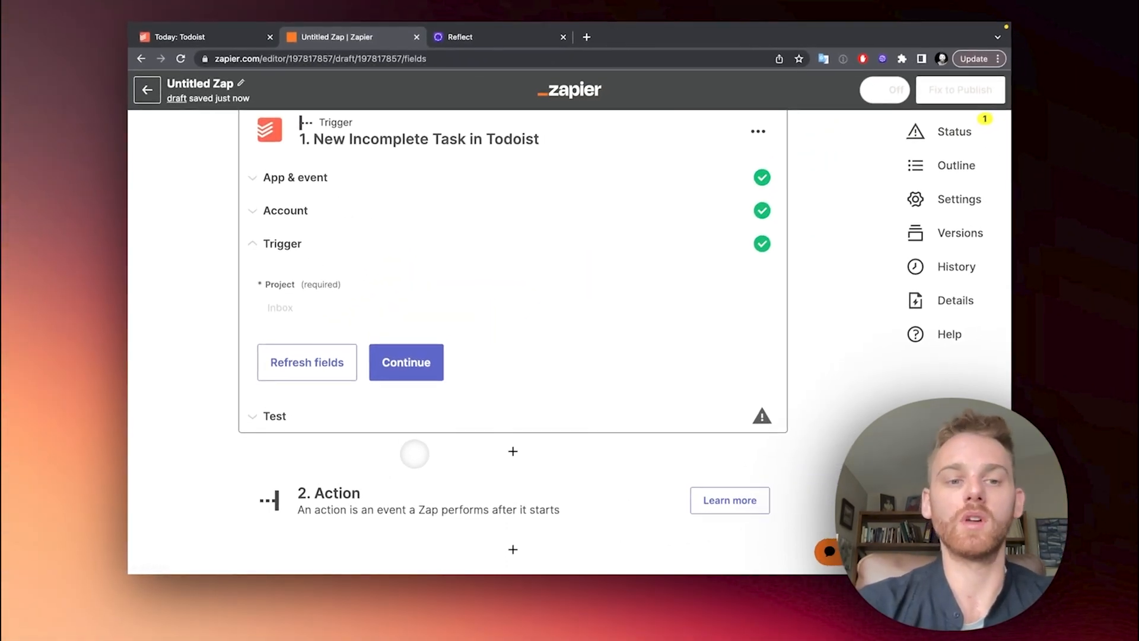
Advance to the trigger test, and in Todoist delete the old task and add 'Test'
click(405, 362)
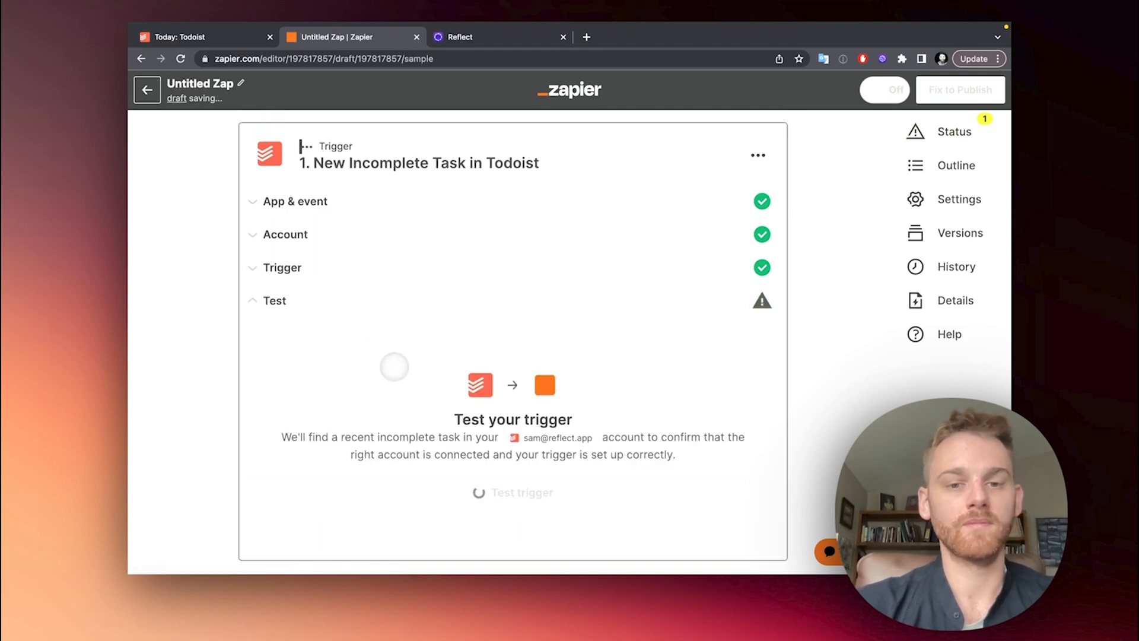
scroll(down, 3)
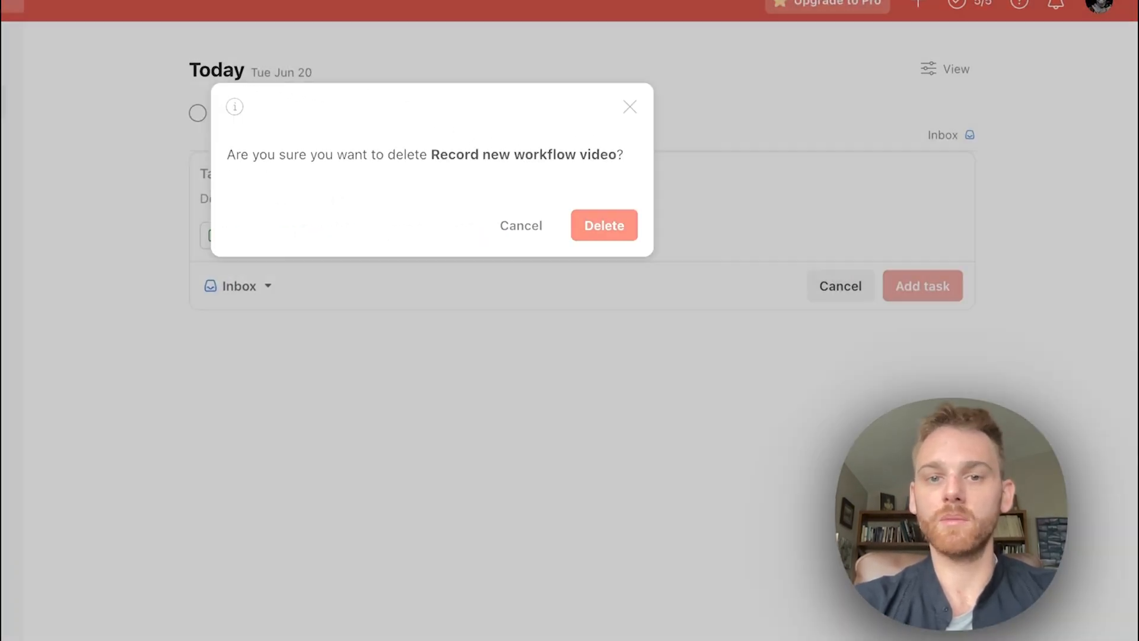
click(604, 226)
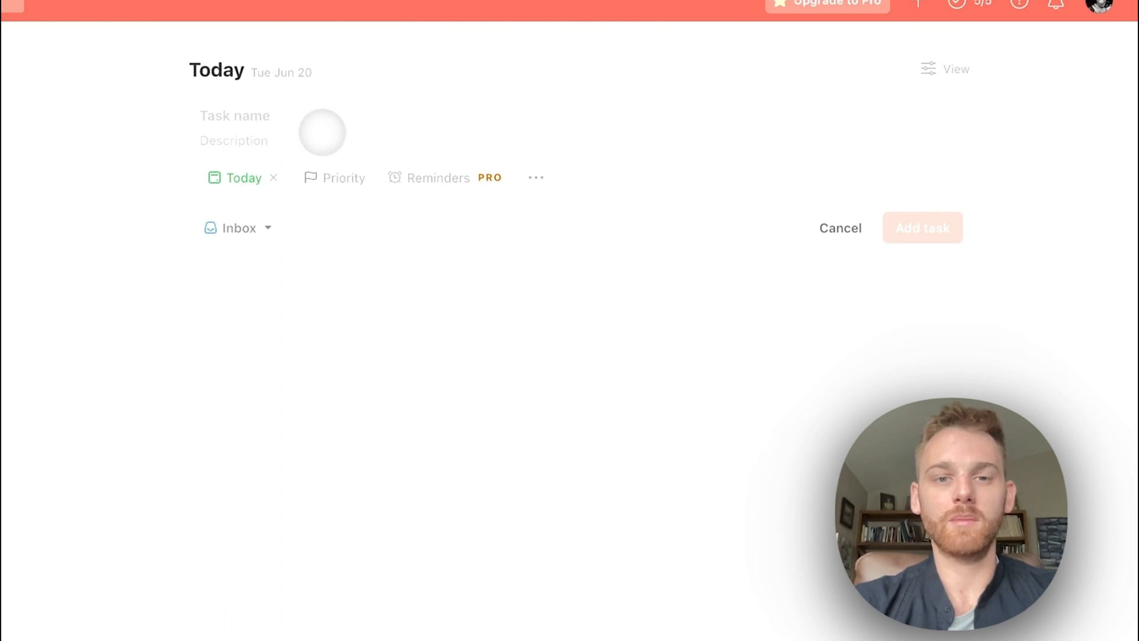
text(Test)
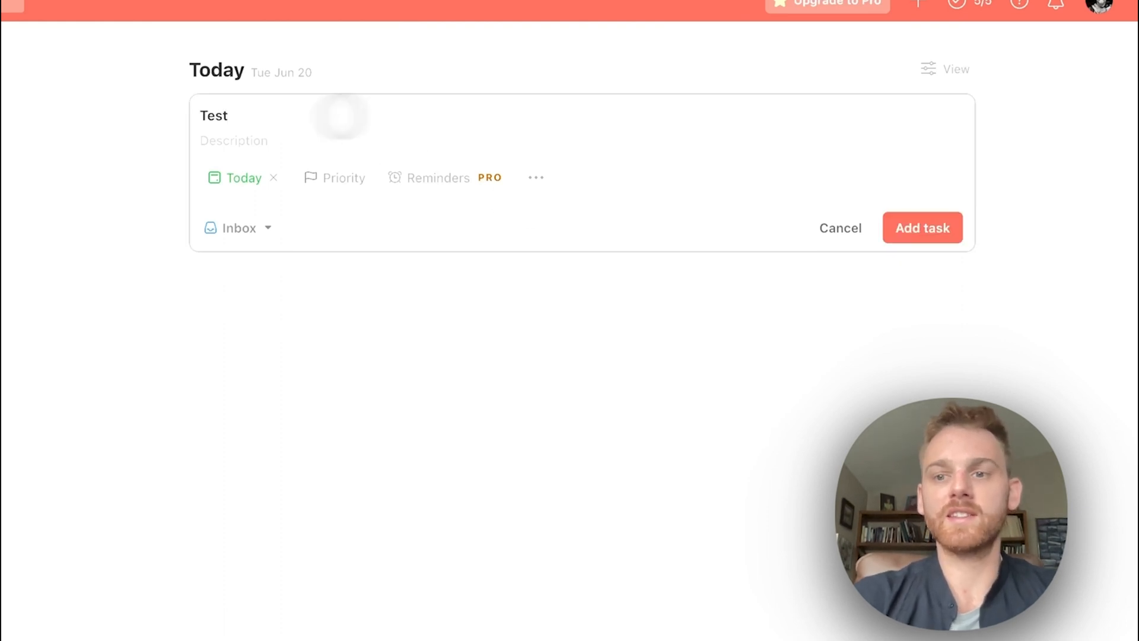
click(922, 227)
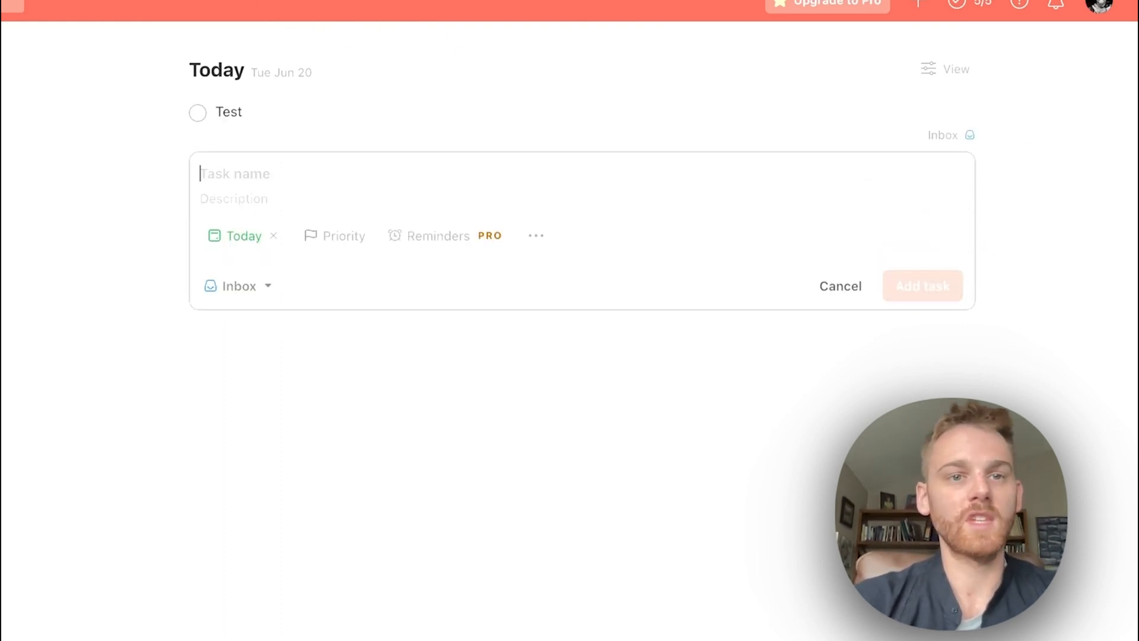
click(327, 37)
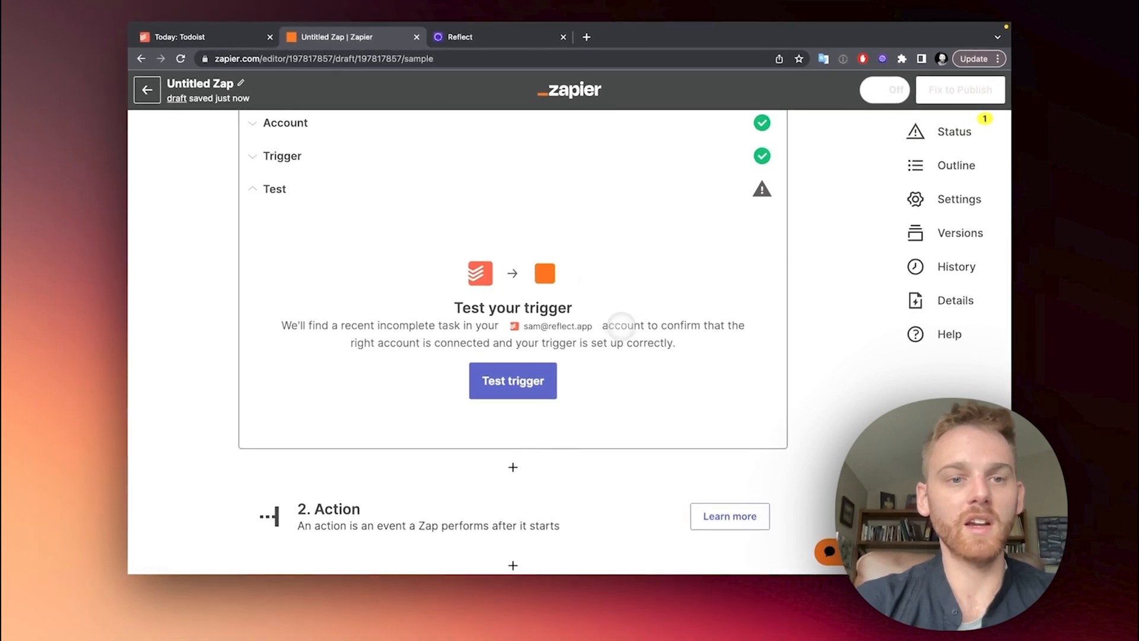
Run the Todoist trigger test and review the returned 'Record new workflow video' sample data
click(512, 380)
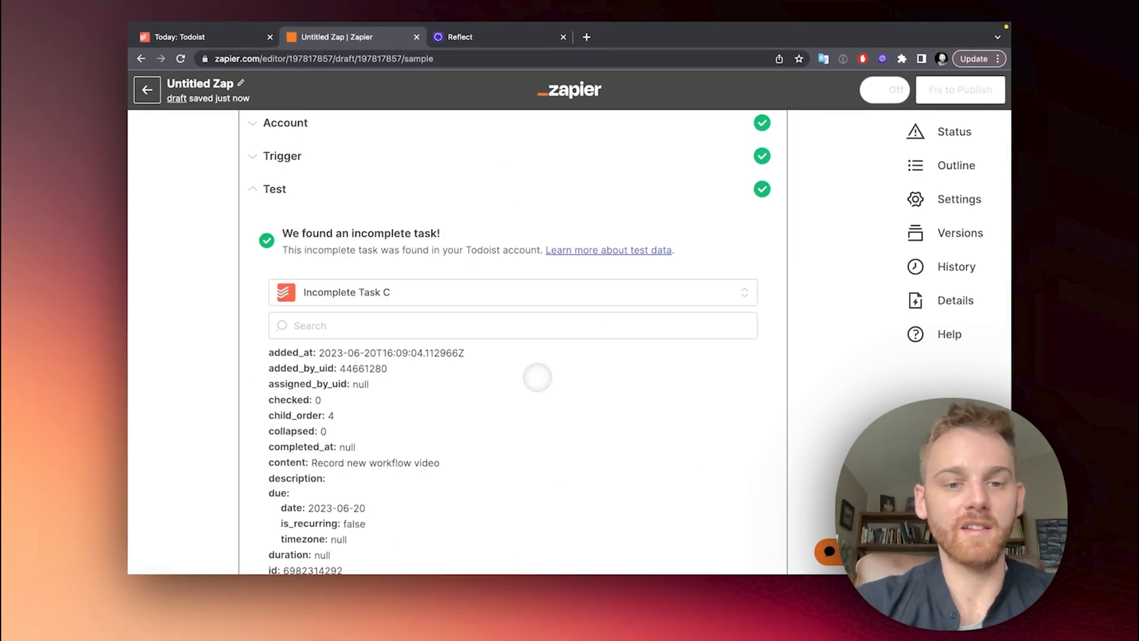
scroll(down, 3)
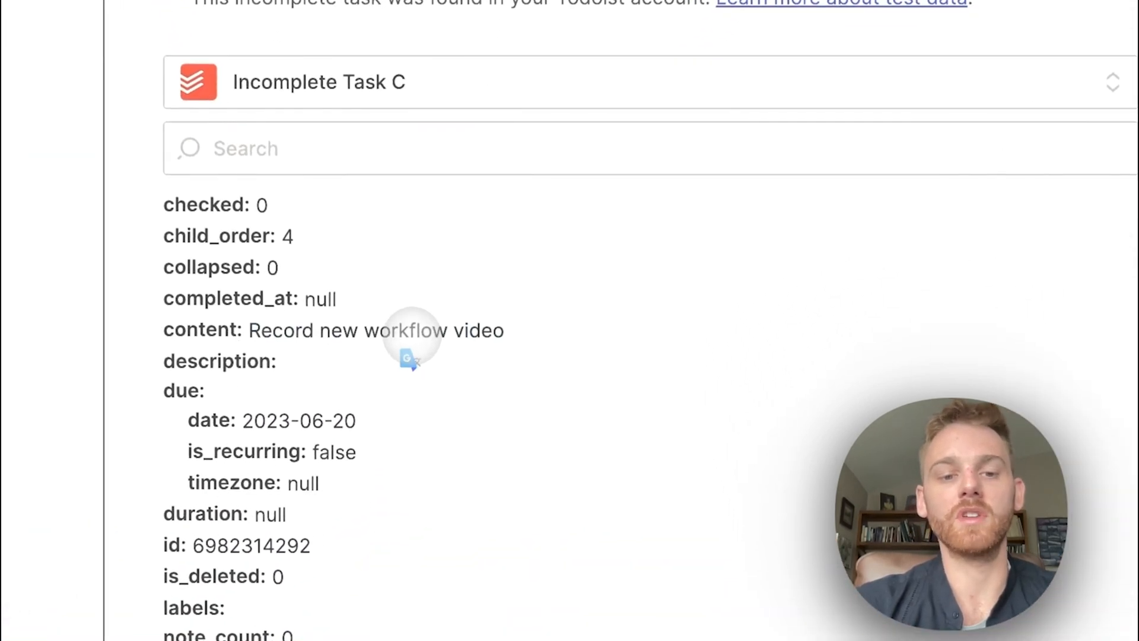
scroll(down, 3)
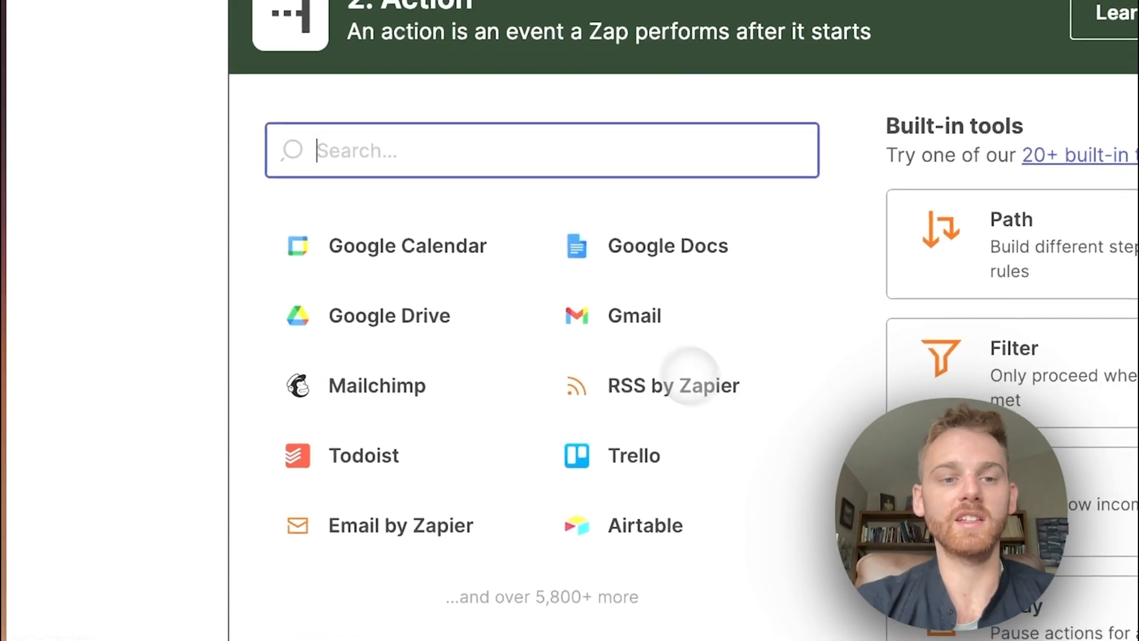
Select Reflect (Latest) as the action app with the Append to Daily Note event
text(reflec)
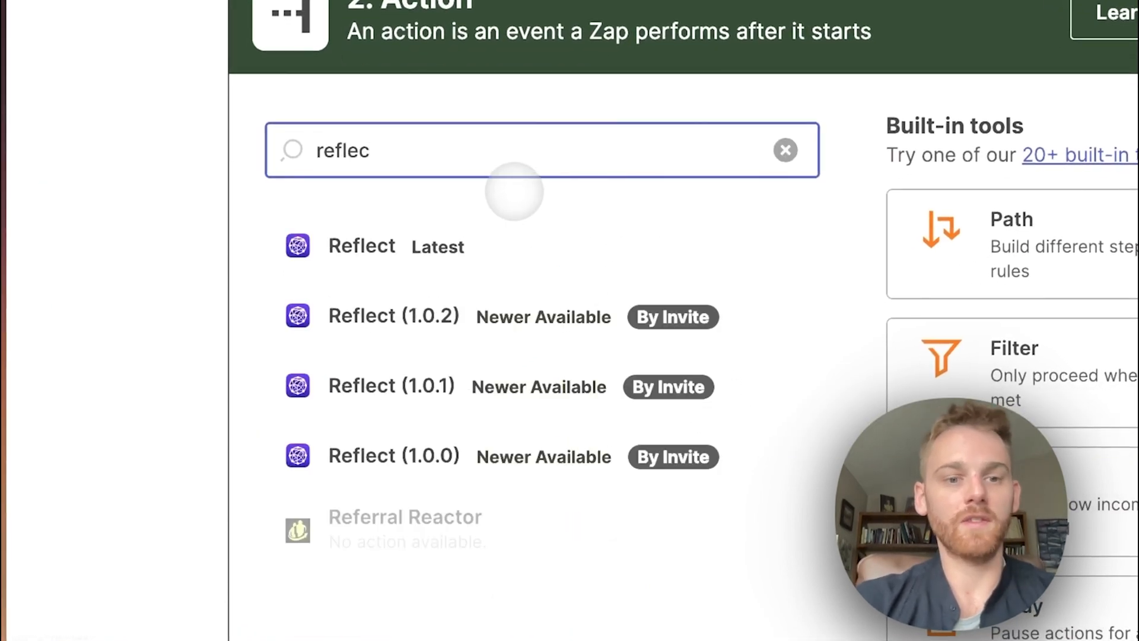
click(362, 245)
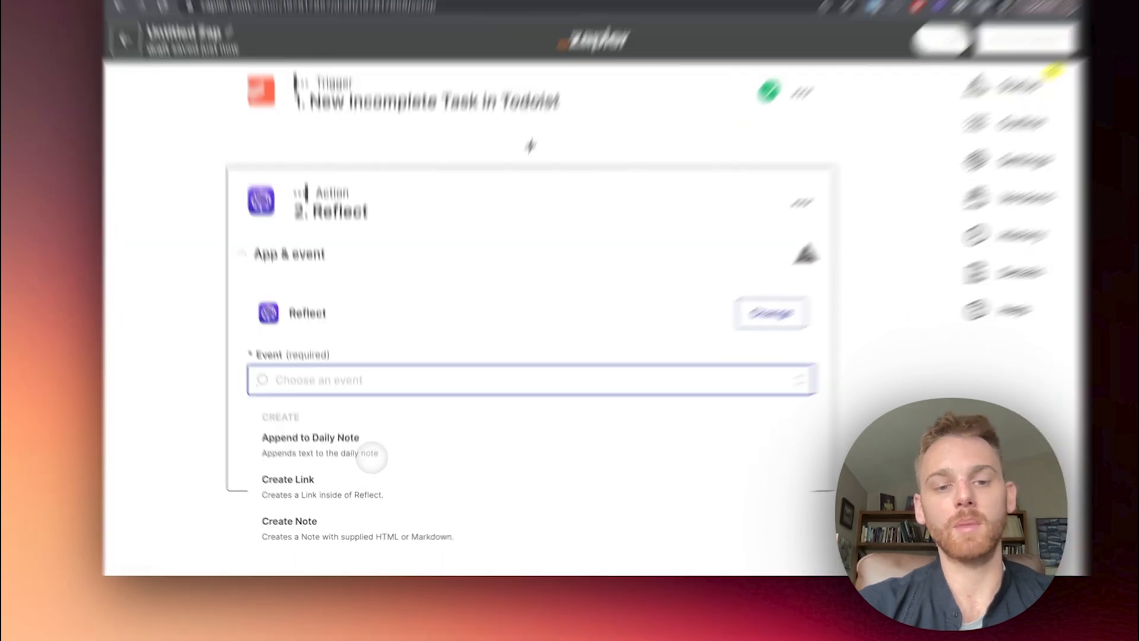
click(310, 437)
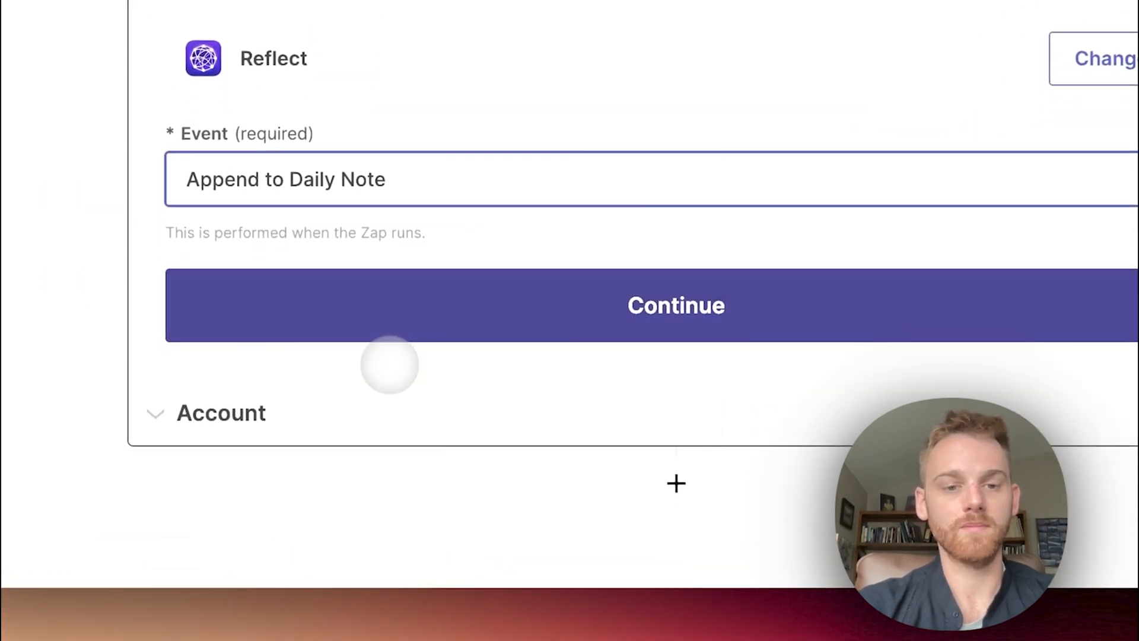
click(676, 305)
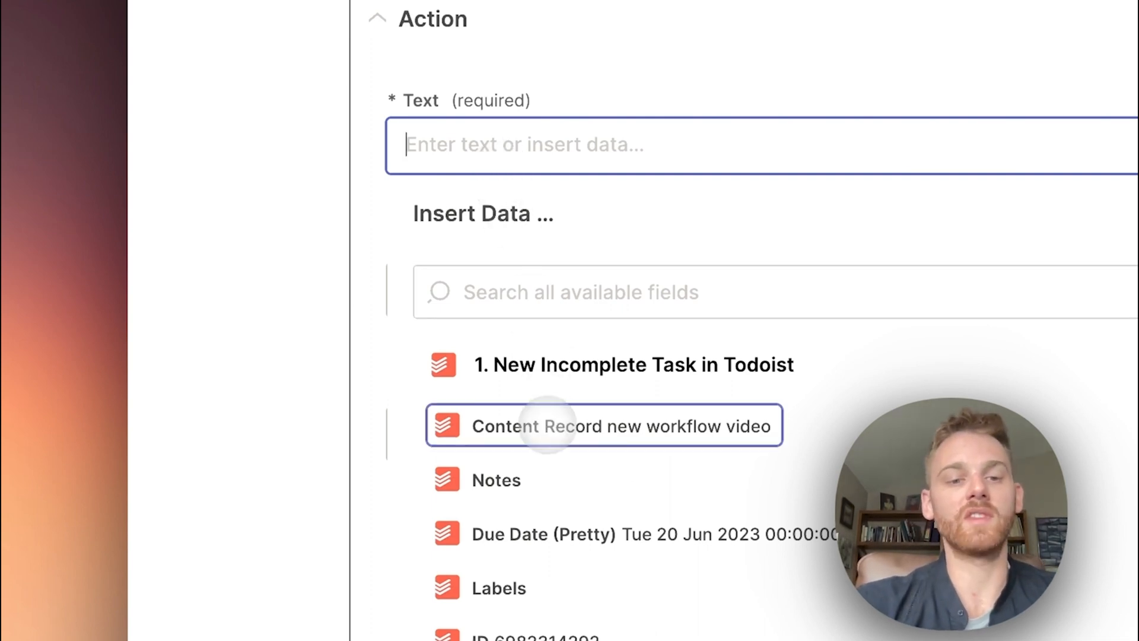
Map task Content plus a typed Todoist tag into Text, and Date Added into Date
click(603, 426)
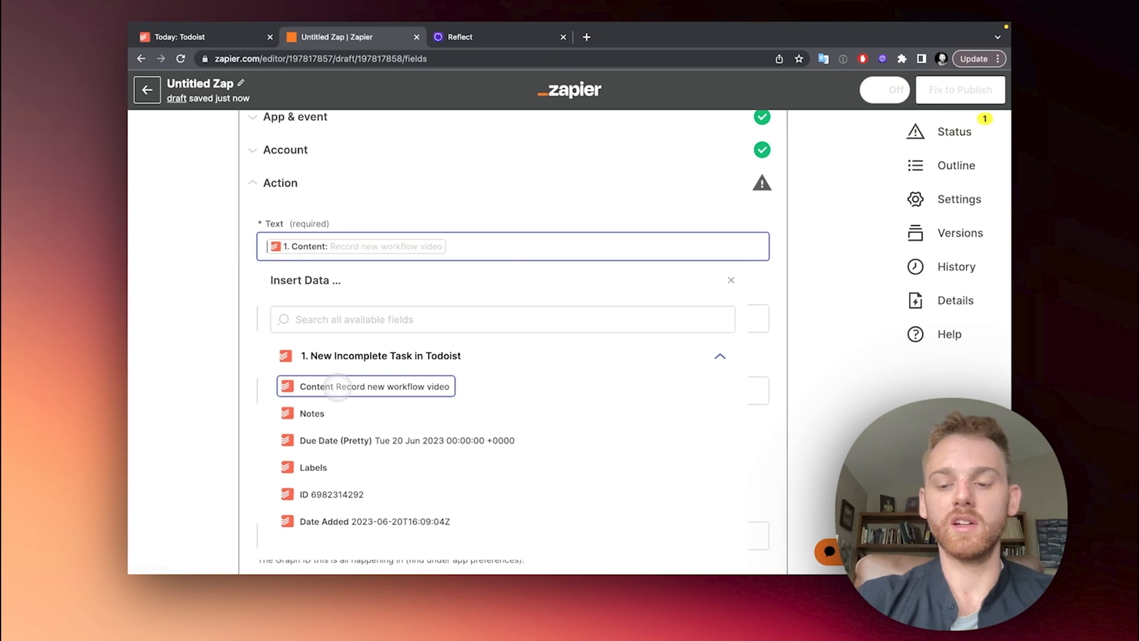
text((Todist)
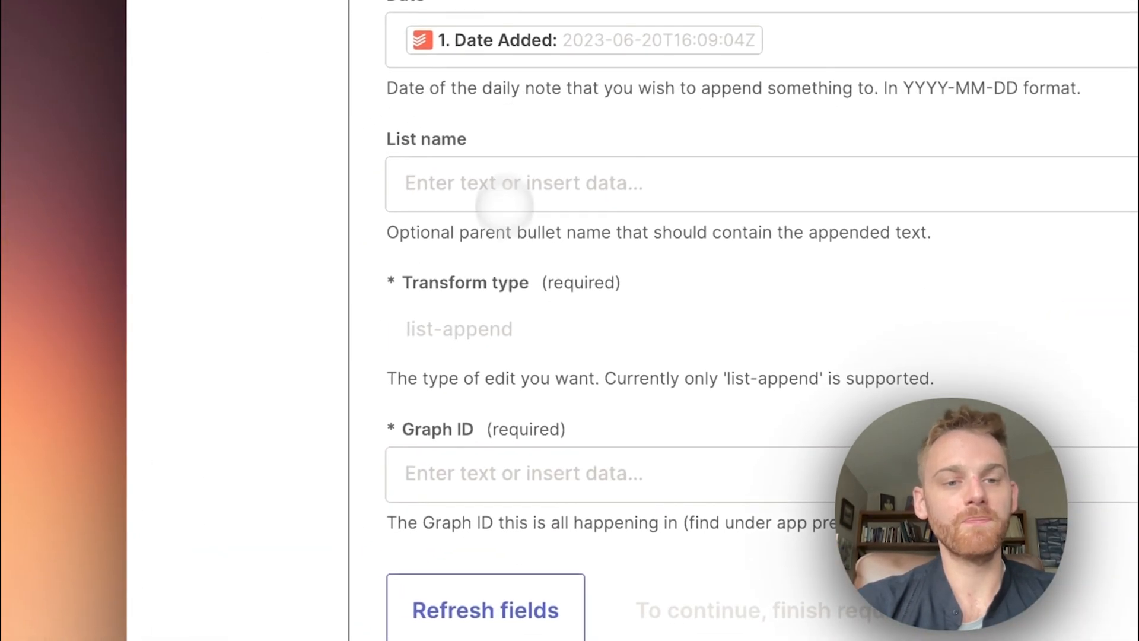
Enter the Graph ID 'samclaass' and continue to the action test preview
scroll(down, 3)
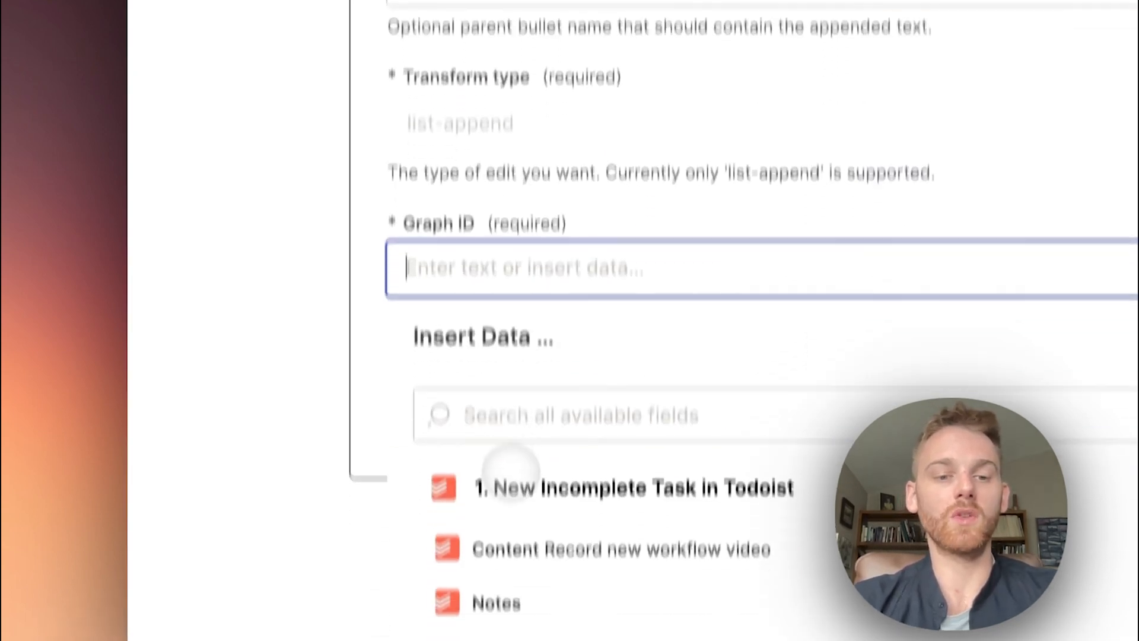
text(samclaassen)
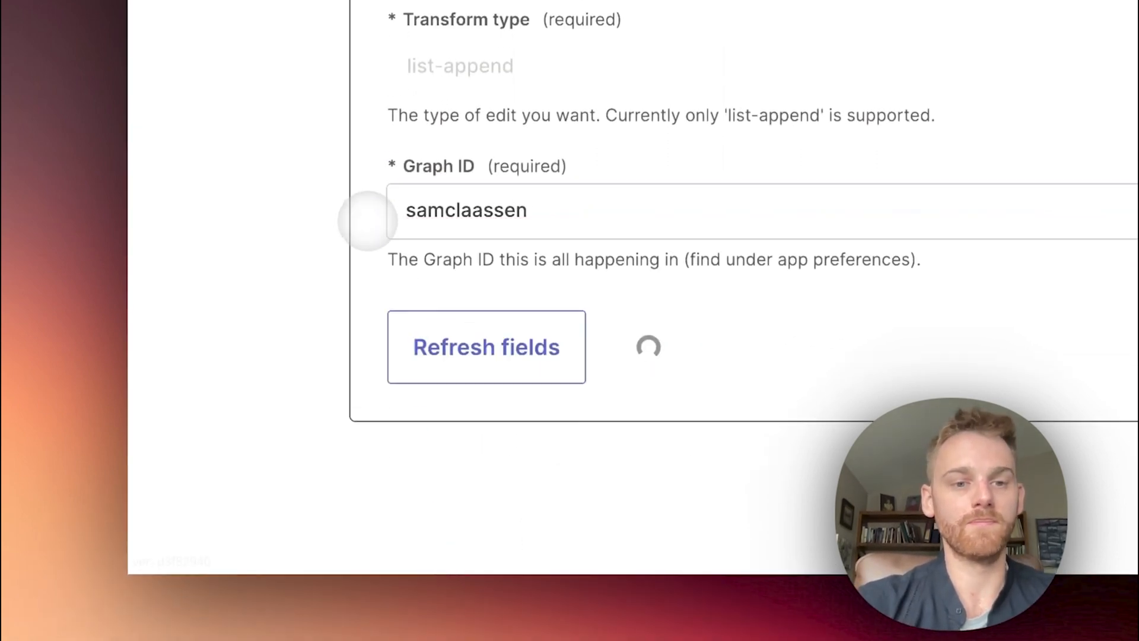
click(486, 346)
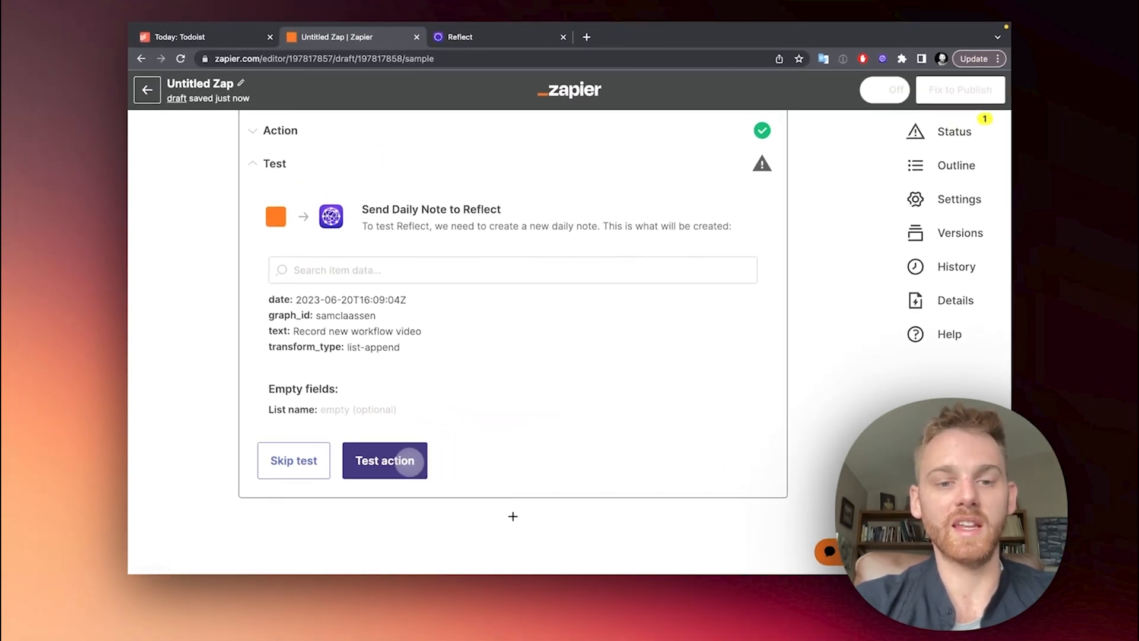
Send a test entry to the Reflect daily note, then return to the Zap editor
click(385, 460)
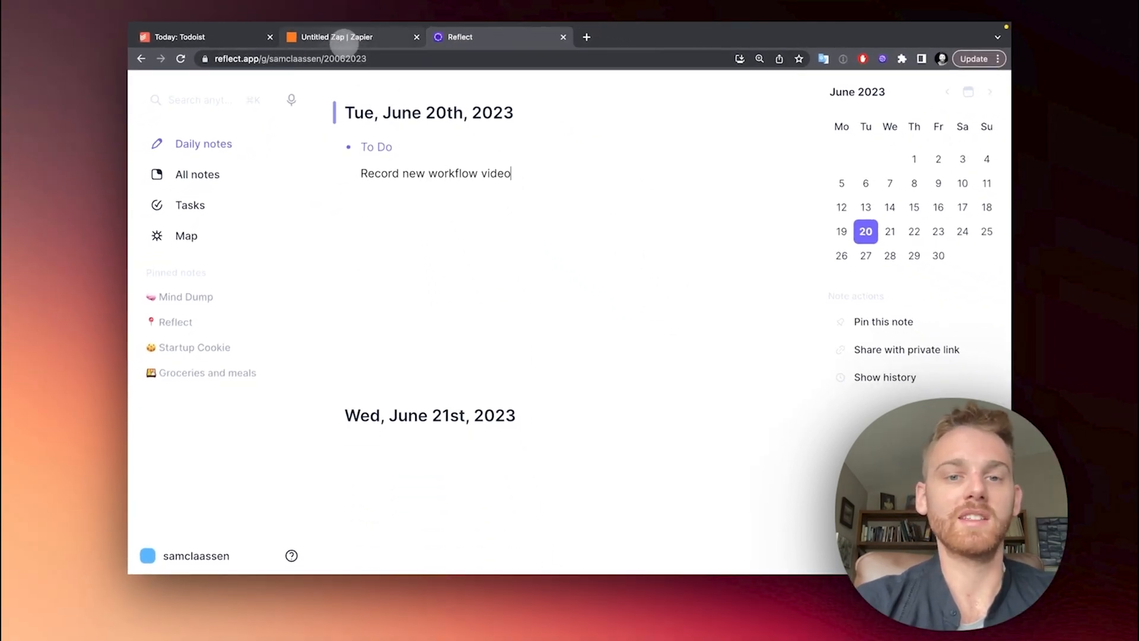
click(337, 37)
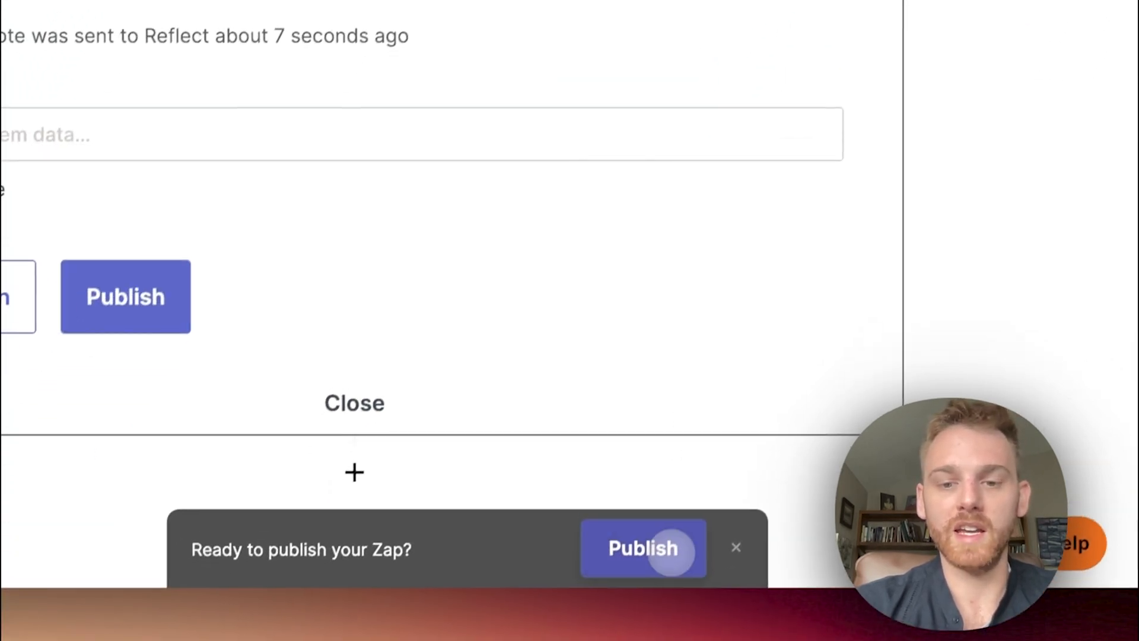
Publish the Todoist → Reflect Zap as version 1
click(642, 548)
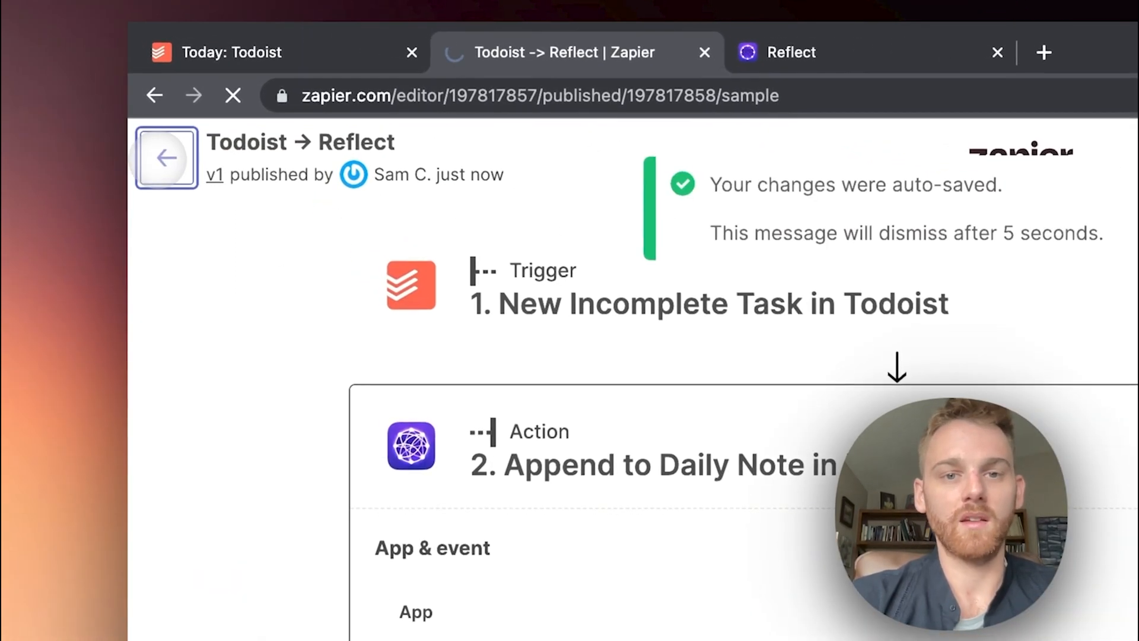
Return to My Zaps and run Todoist → Reflect manually from its ••• menu
click(166, 156)
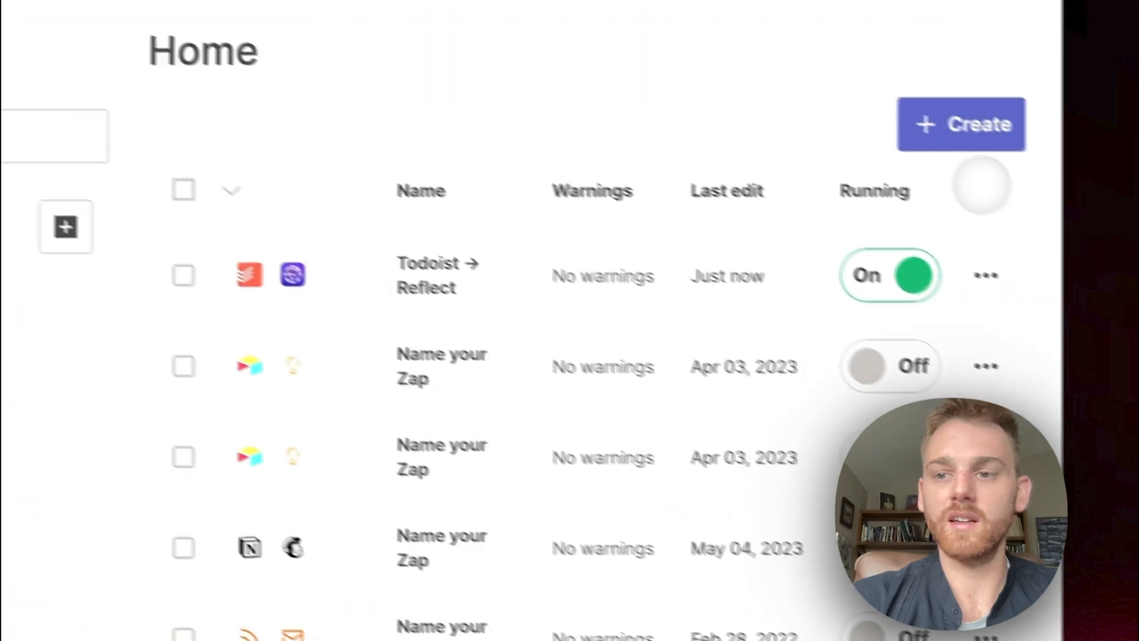
click(986, 276)
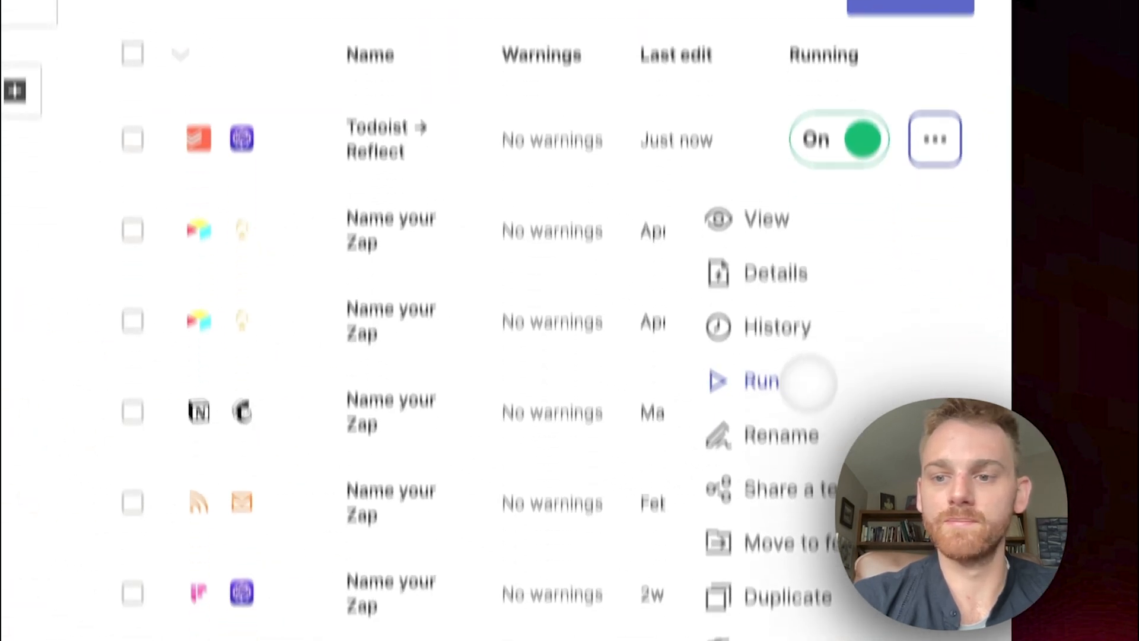
click(760, 381)
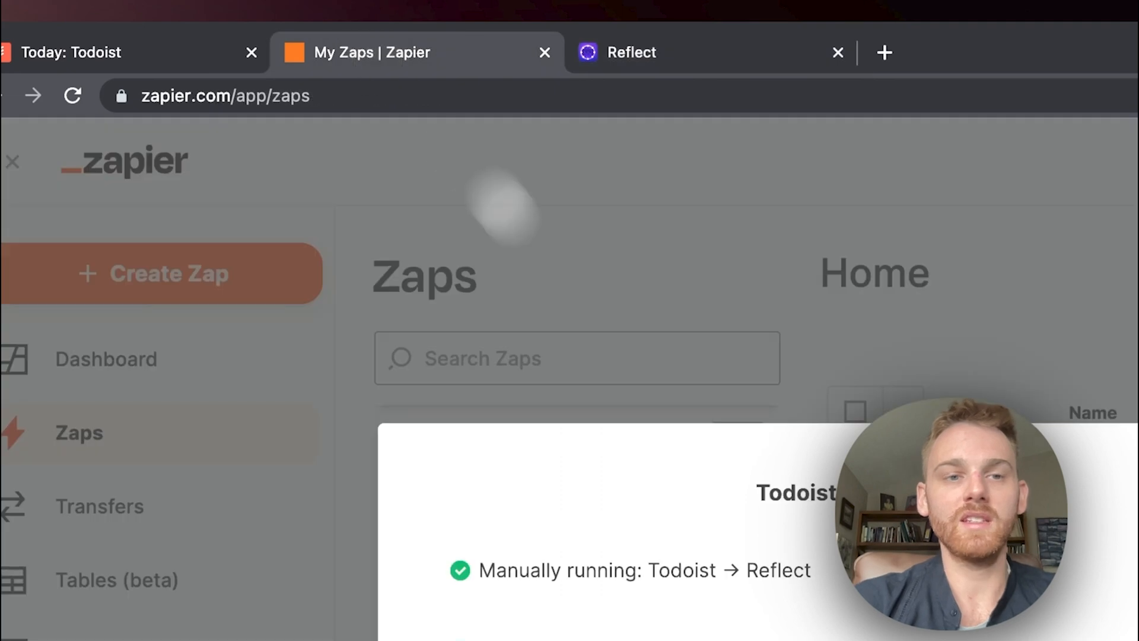
Add a task named 'Test' to Todoist's Today list
click(70, 52)
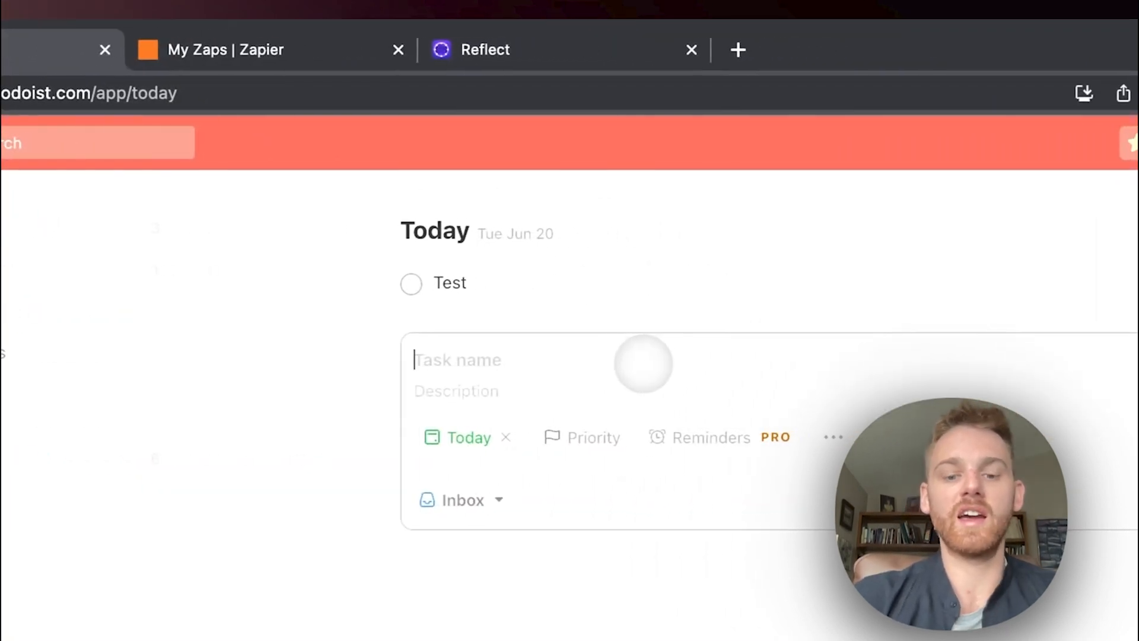
text(Test)
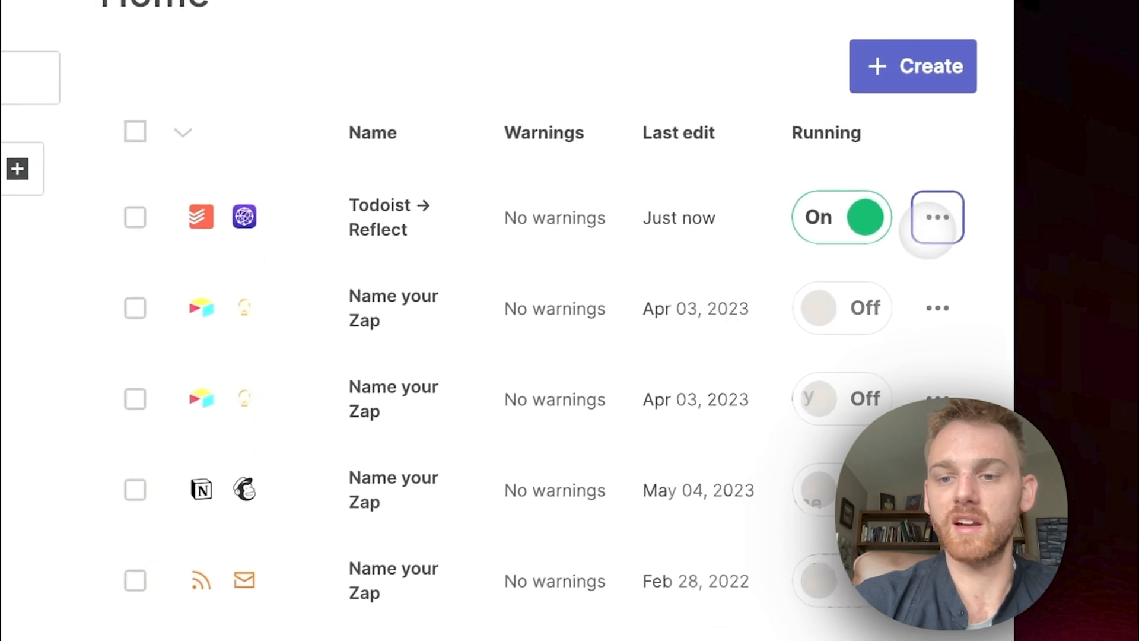
Run Todoist → Reflect again, close the success report, and open the Zap editor
click(936, 217)
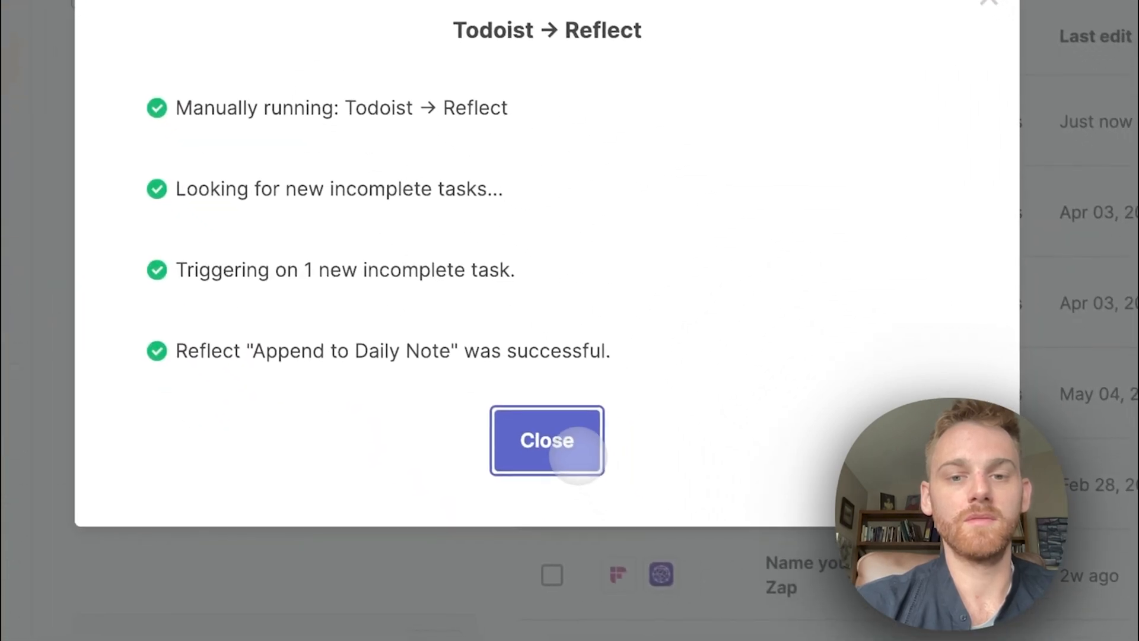
click(547, 440)
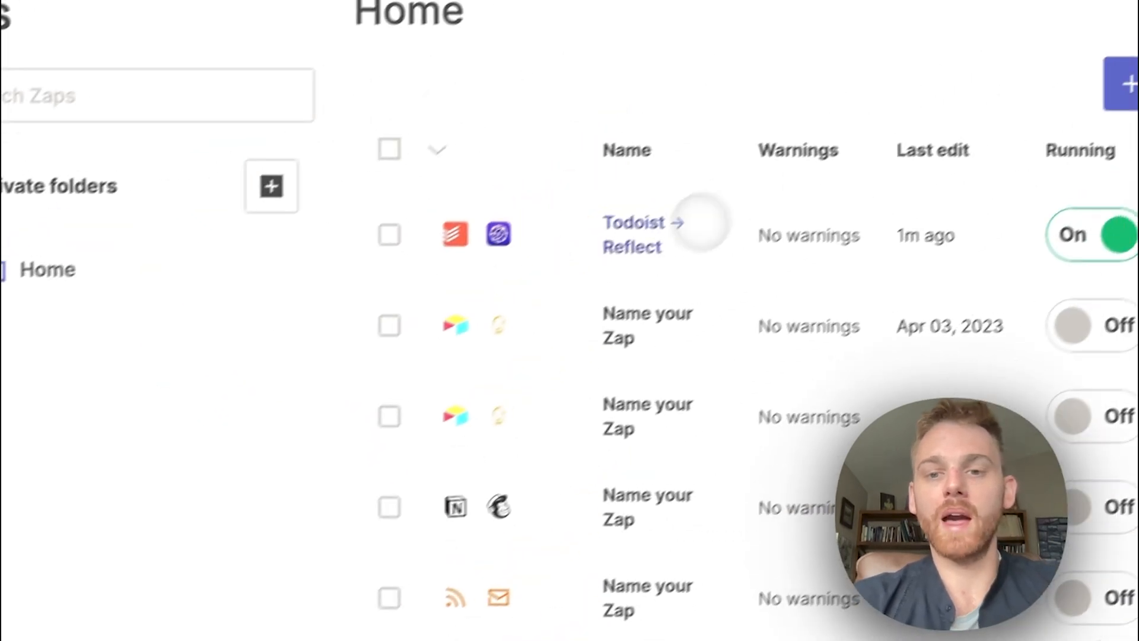
click(642, 233)
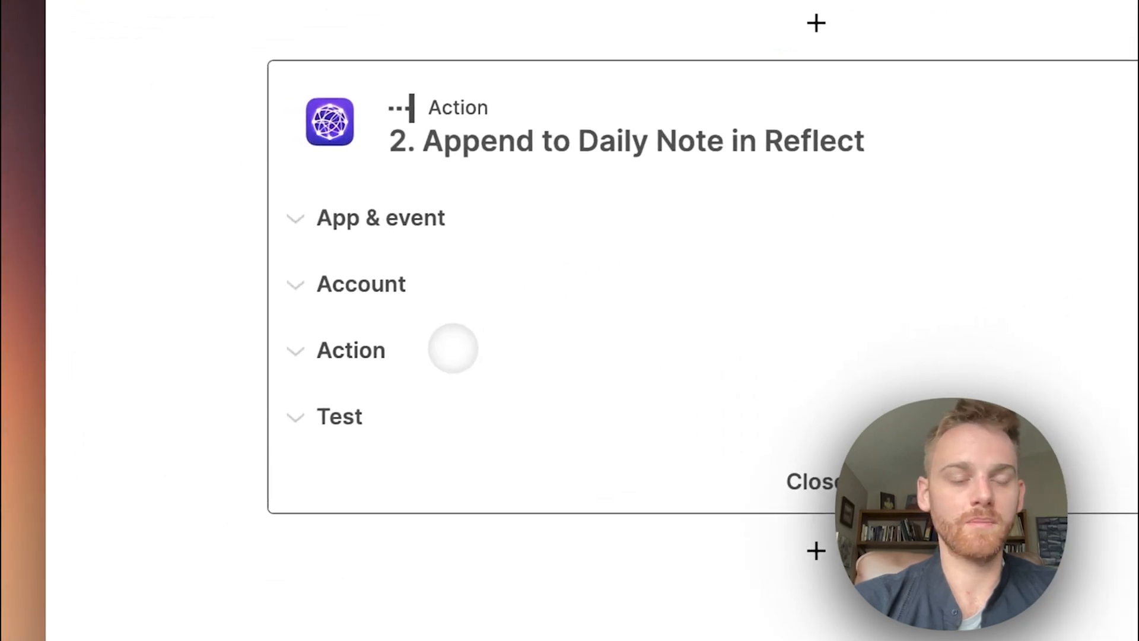
Prefix the Reflect action's Text field with '#todoist' before the task content
click(350, 350)
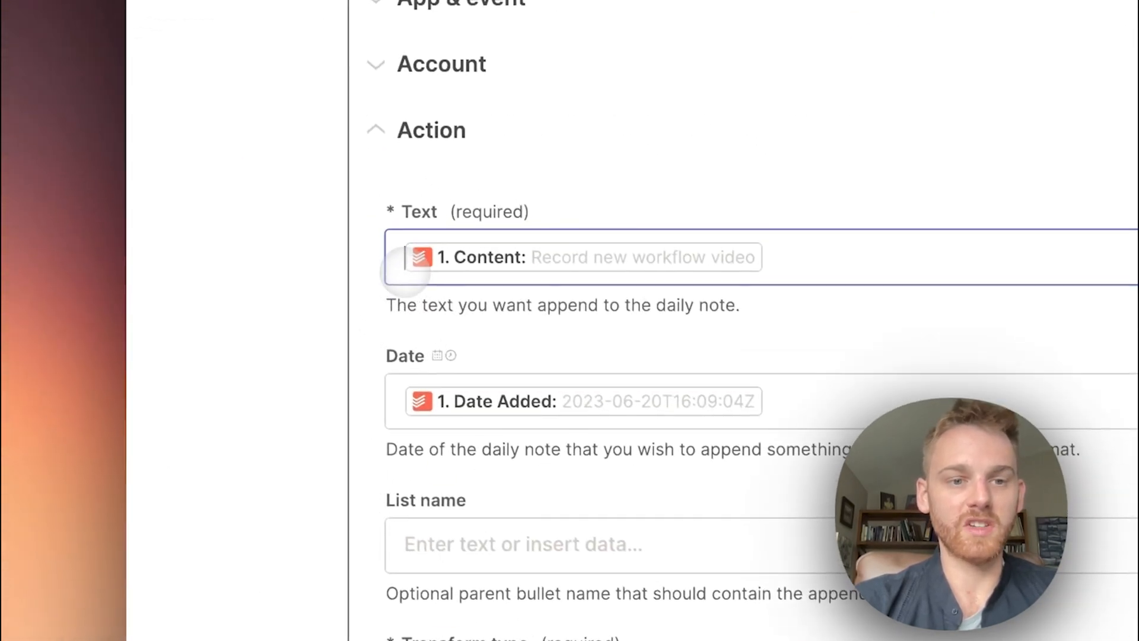
click(581, 258)
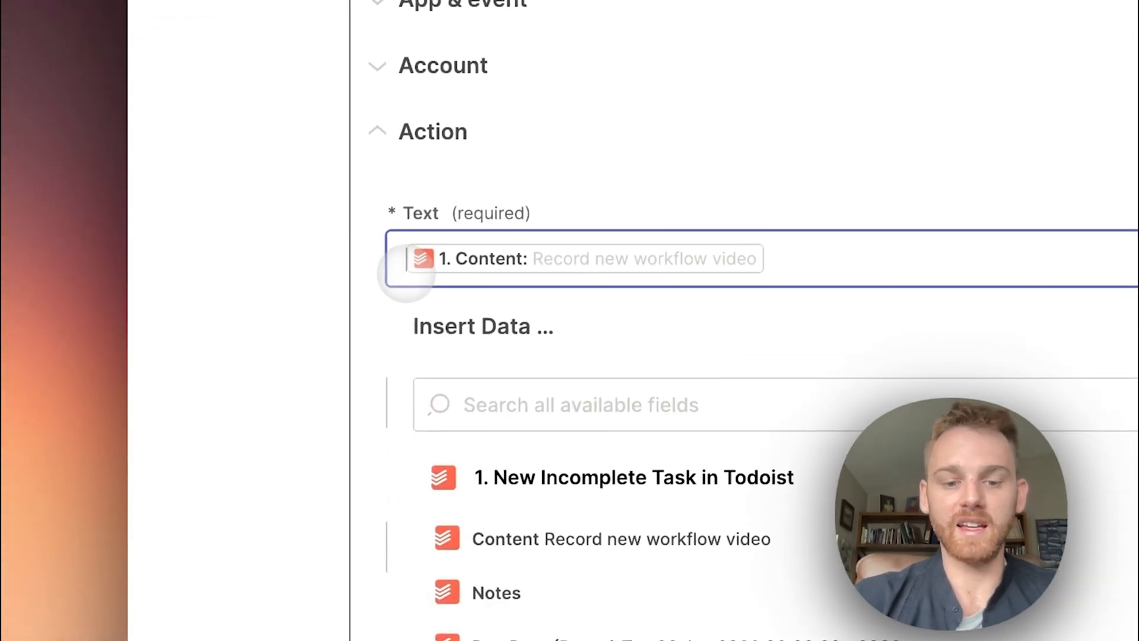
text(#todoi)
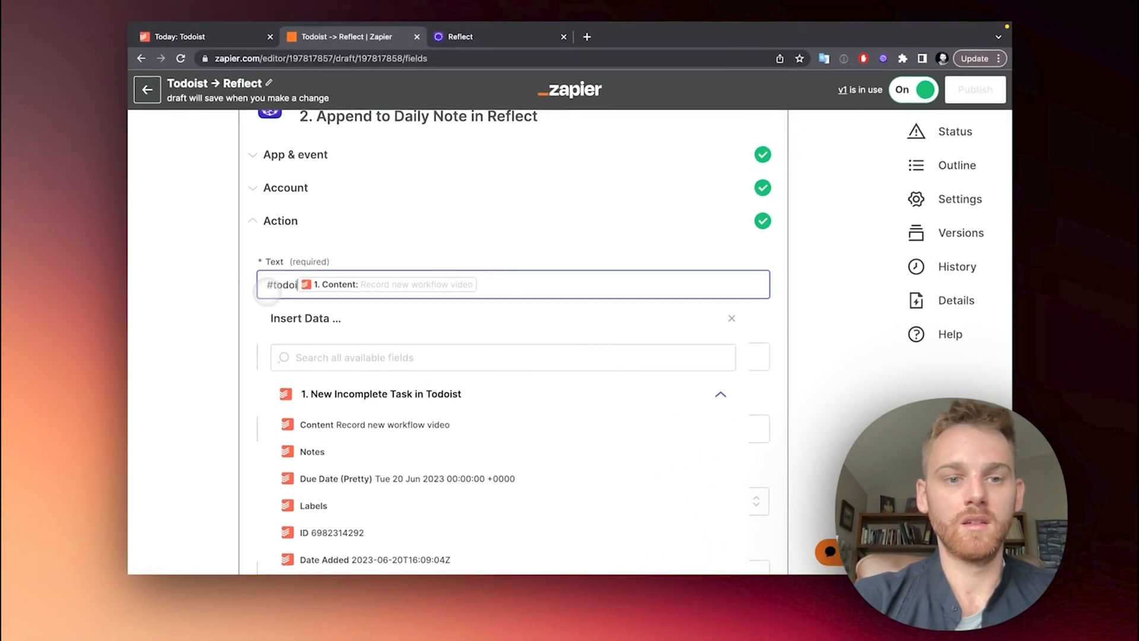
text(st)
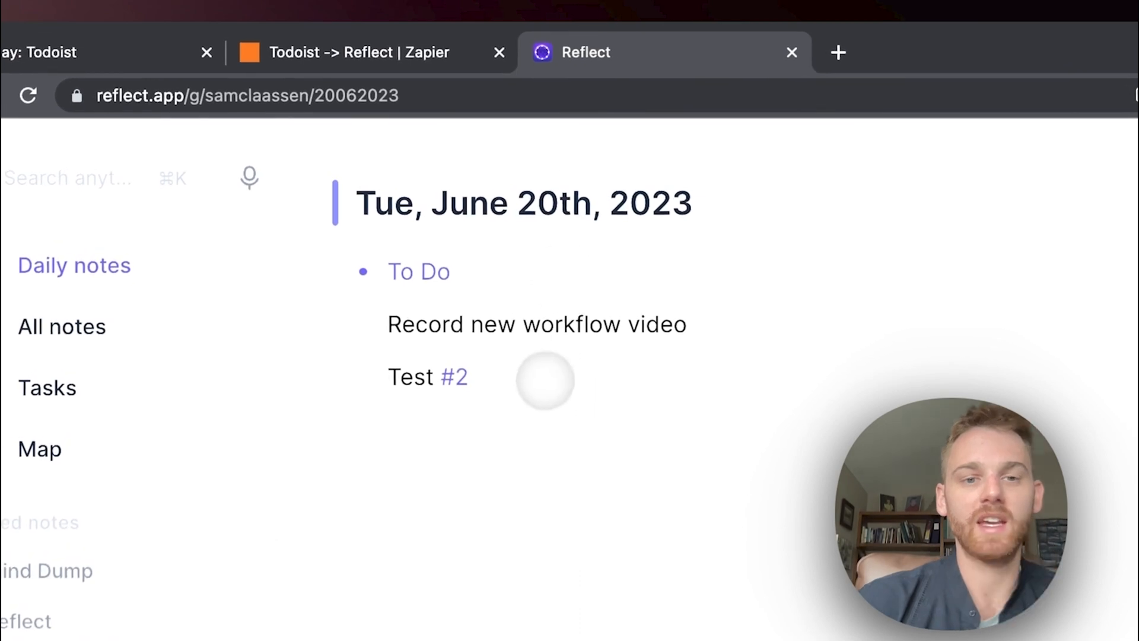
Tag the Test entry in Reflect's June 20th note with #todoist and return to Zapier
text(#tos)
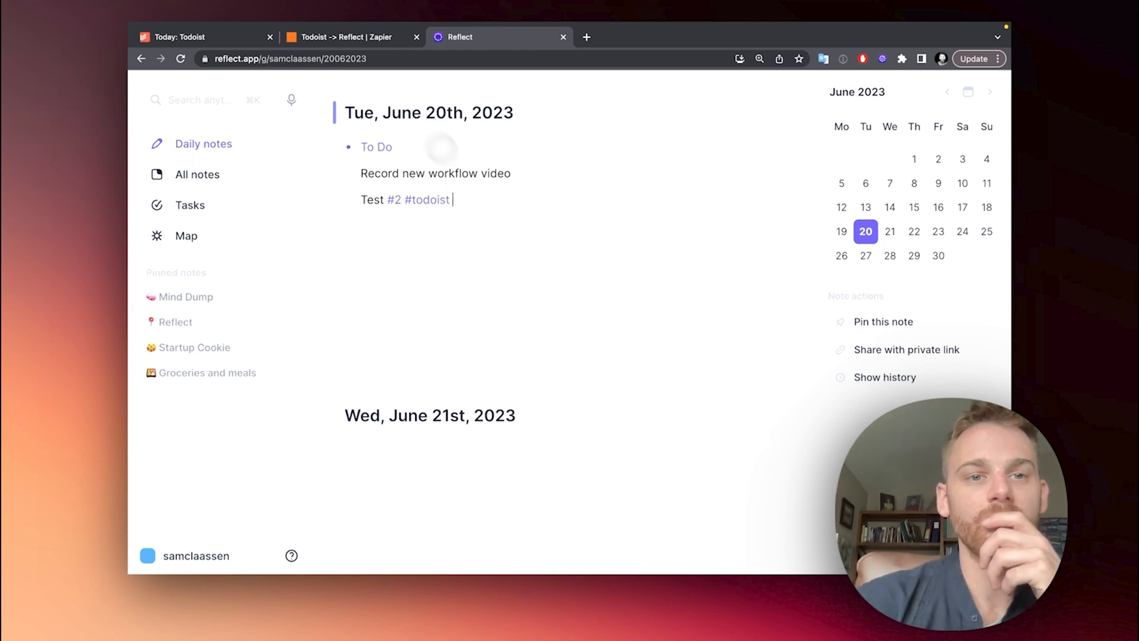
click(342, 37)
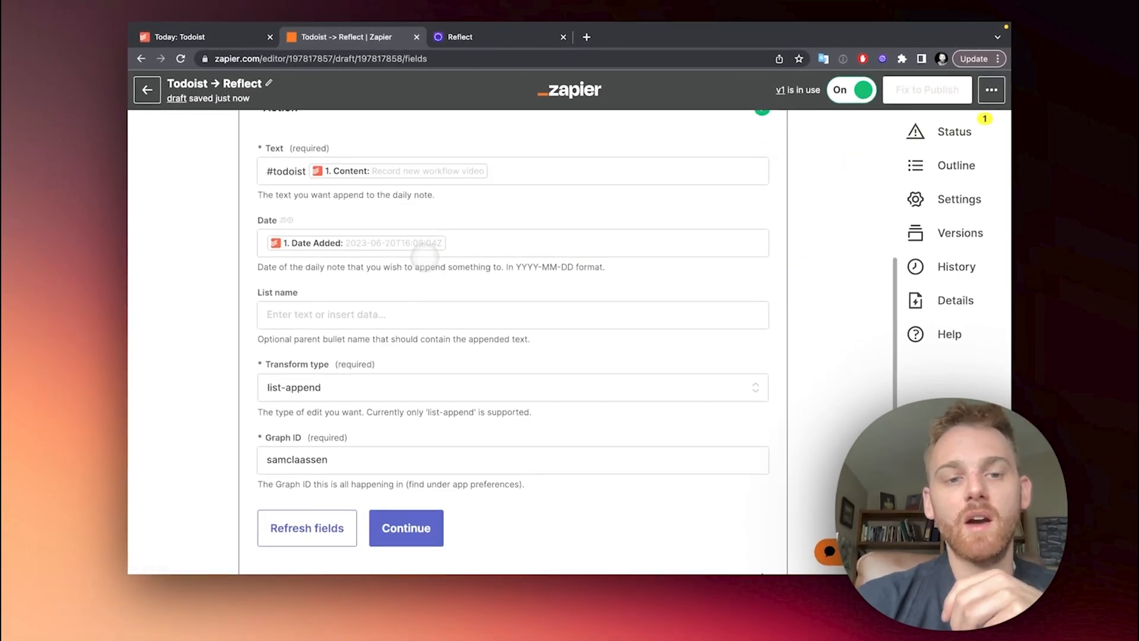
Test the Reflect action and confirm '#todoist Record new workflow video' in the June 20th note
click(405, 527)
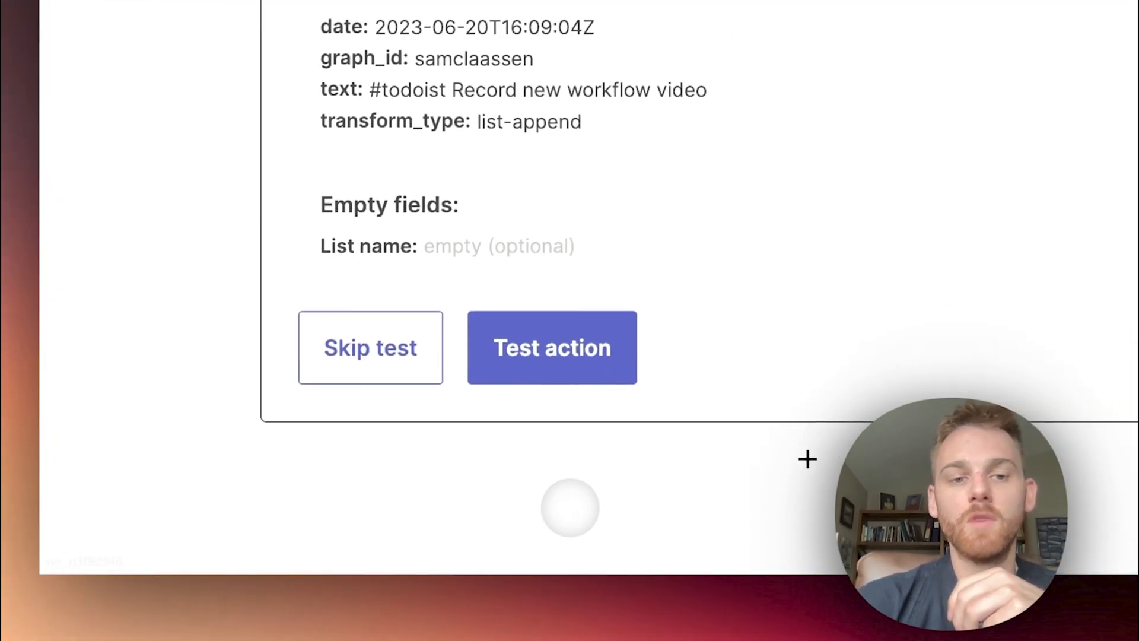
click(553, 348)
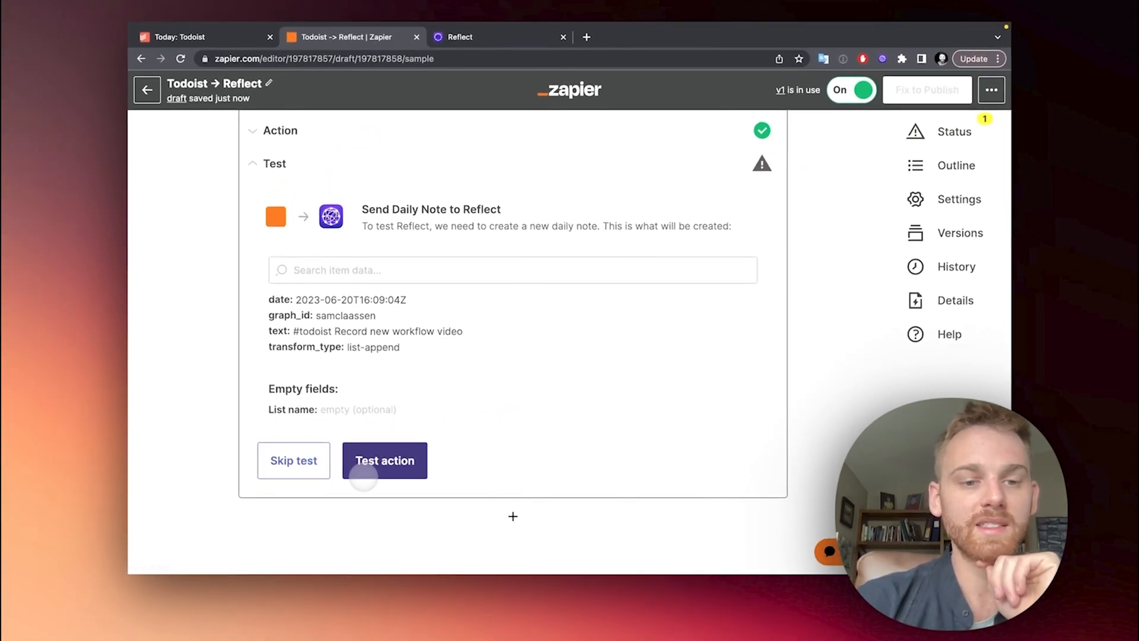
click(384, 460)
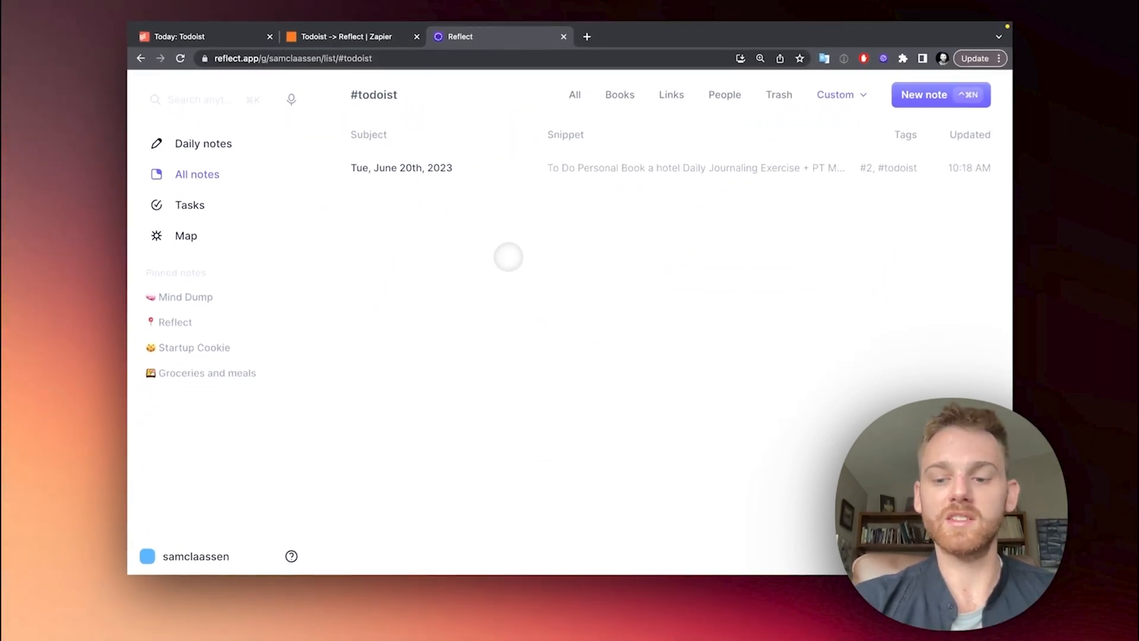
click(401, 168)
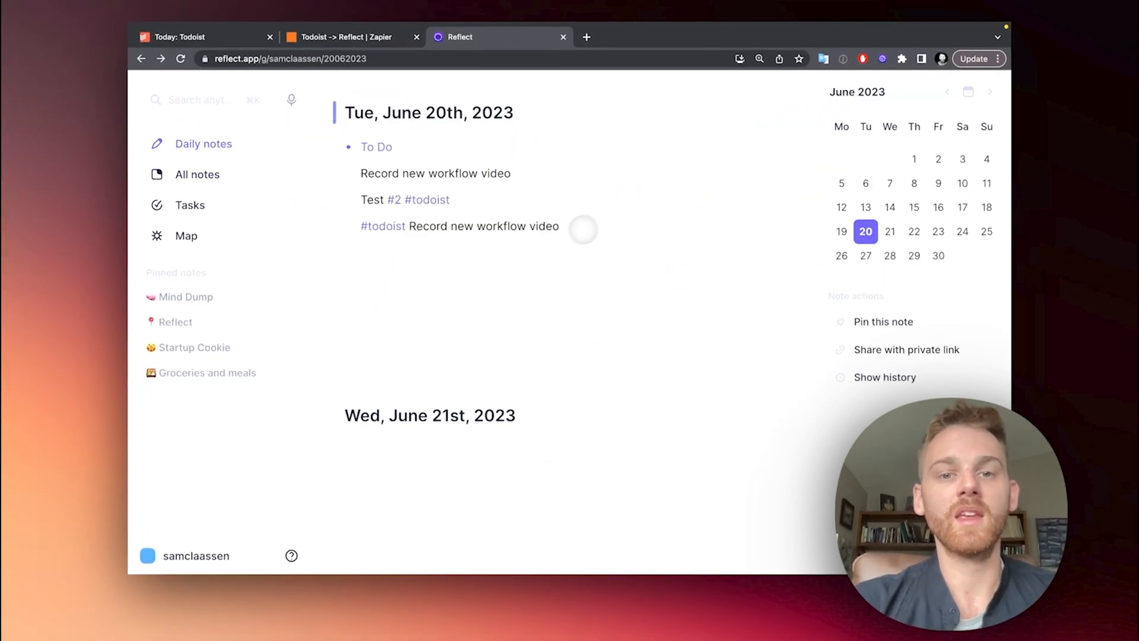